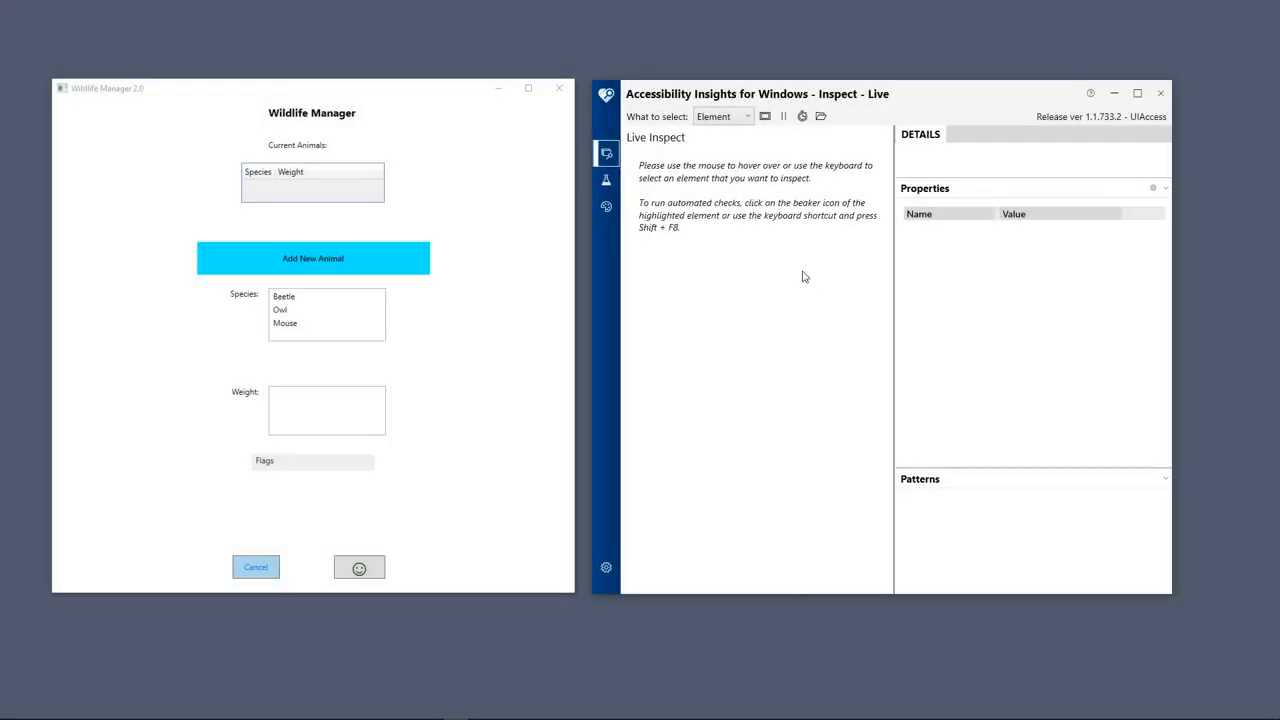
mouse_move(342, 146)
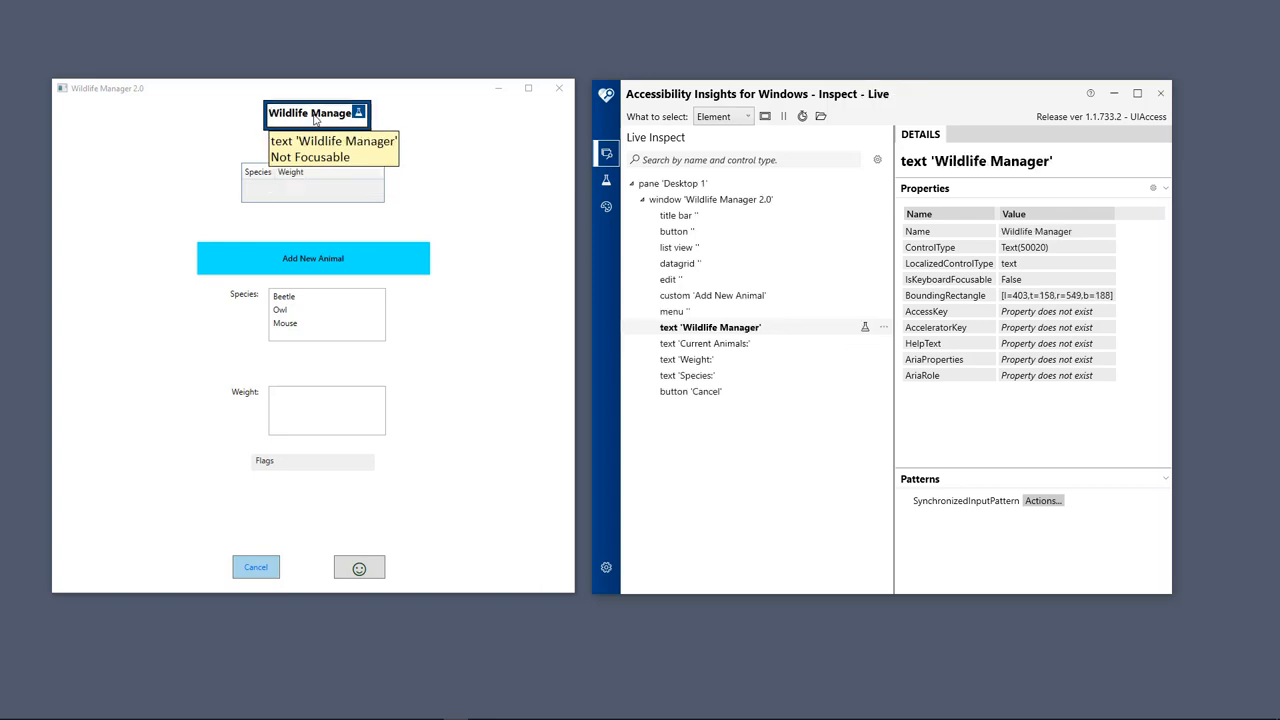
mouse_move(304, 192)
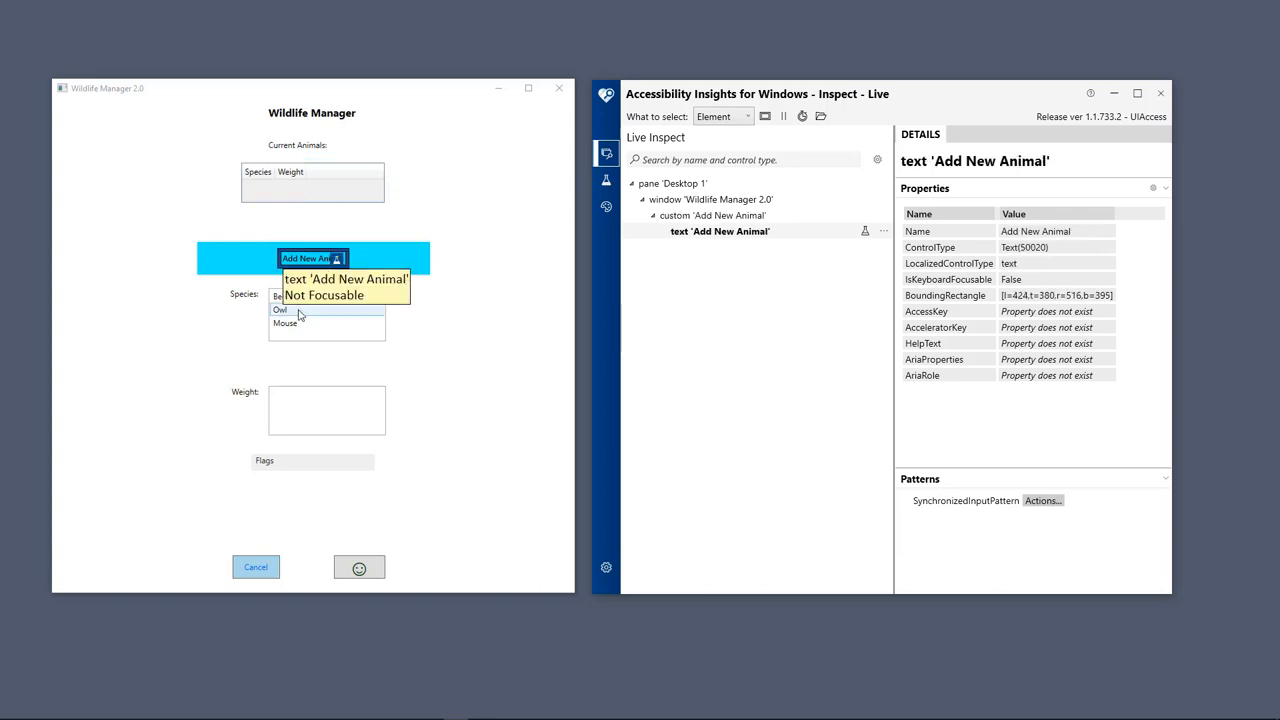
mouse_move(280, 308)
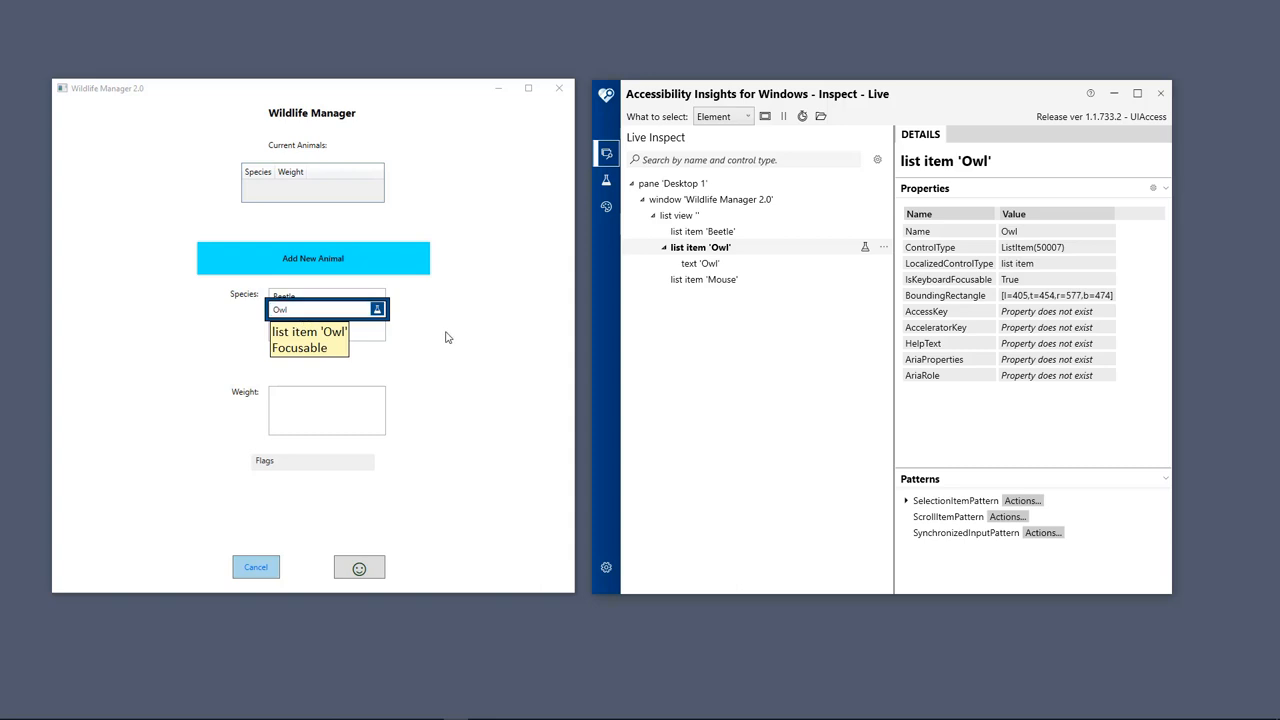
mouse_move(716, 310)
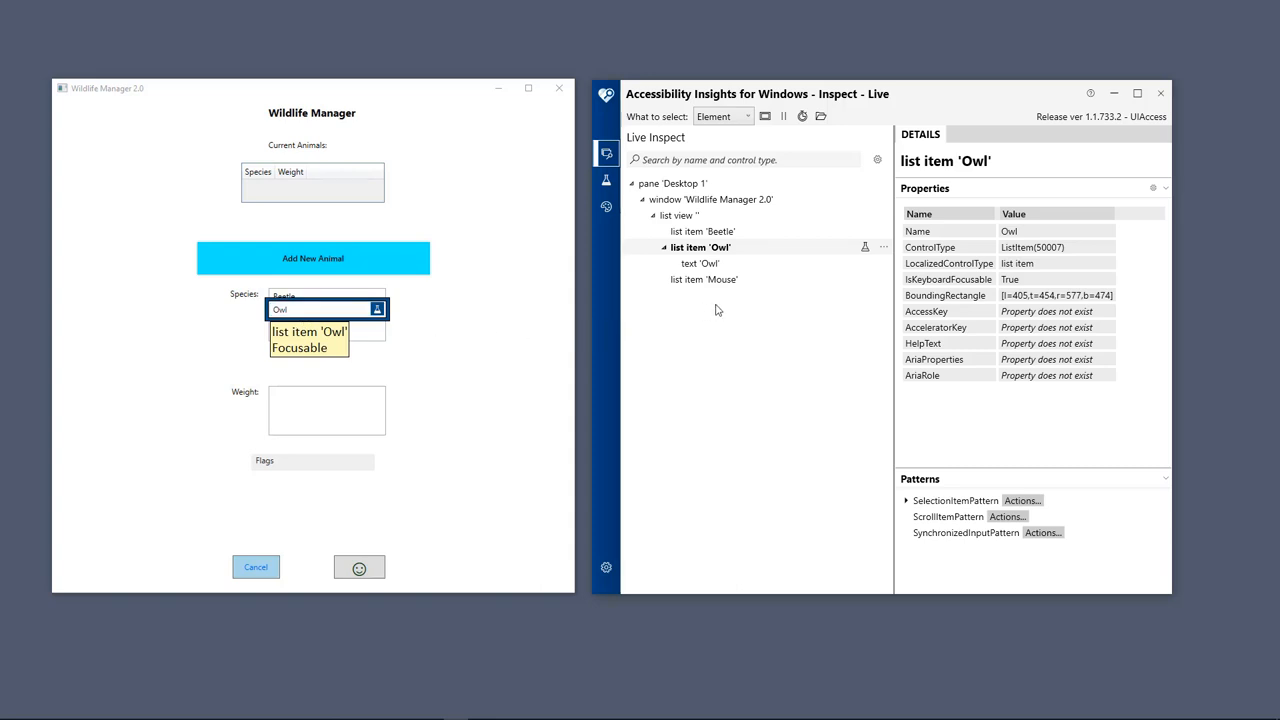
mouse_move(856, 242)
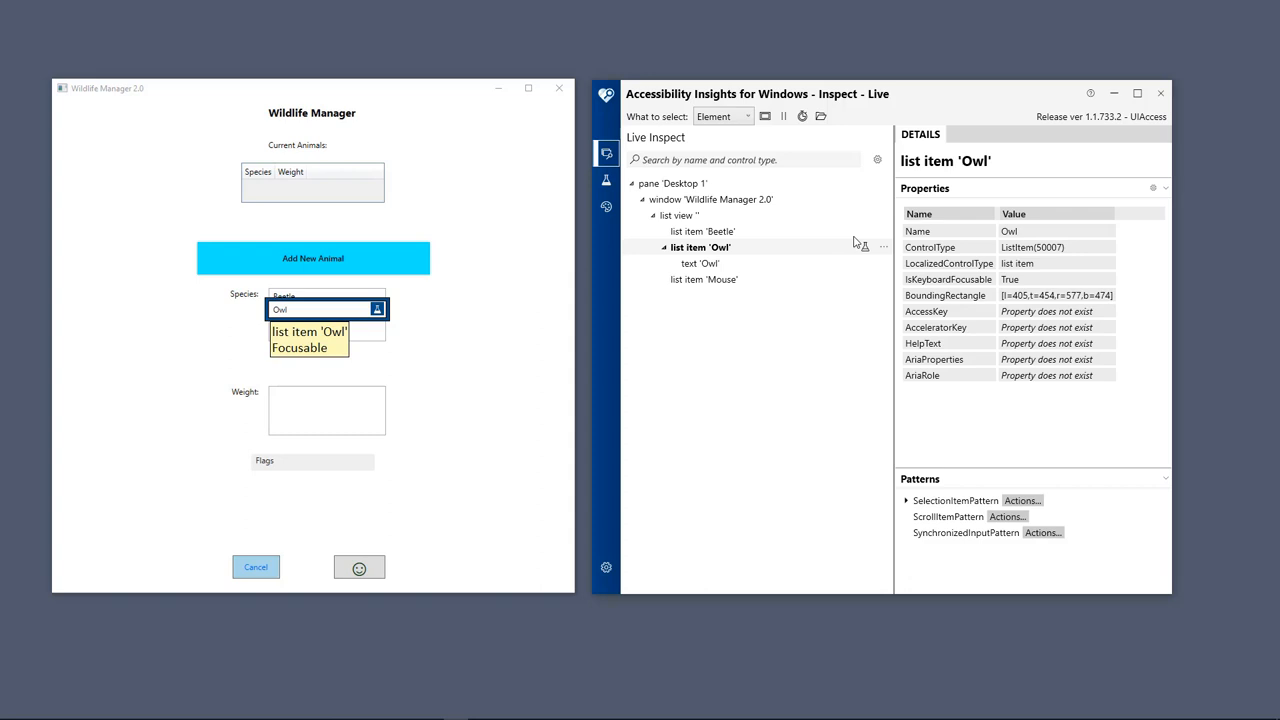
mouse_move(1000, 168)
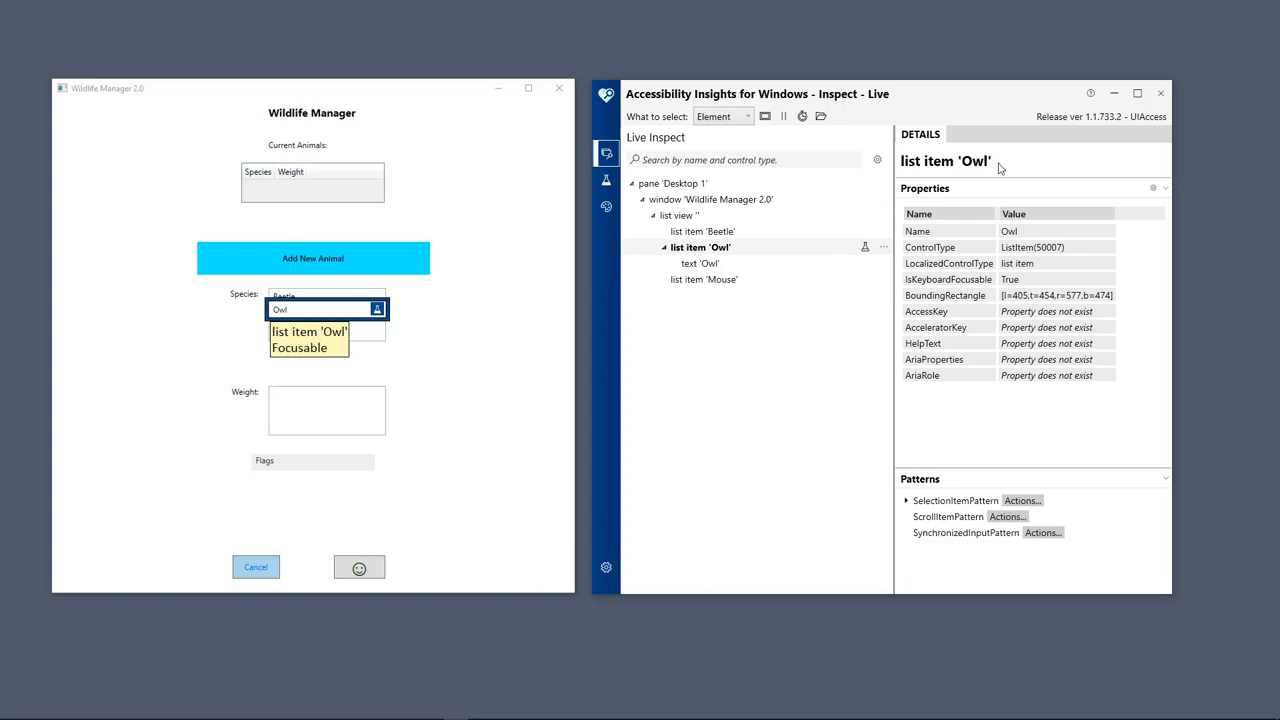
mouse_move(1056, 242)
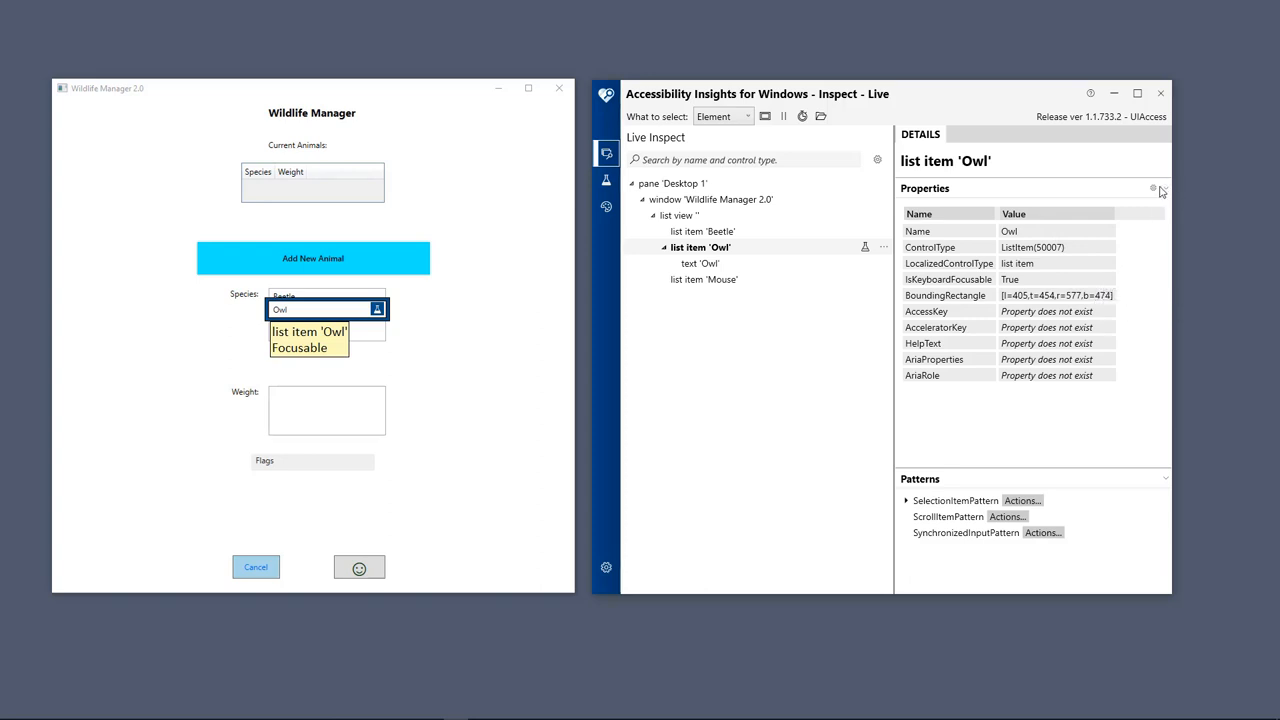
- Review the 'Configure properties to always show' dialog from the Properties gear and close it
click(1152, 188)
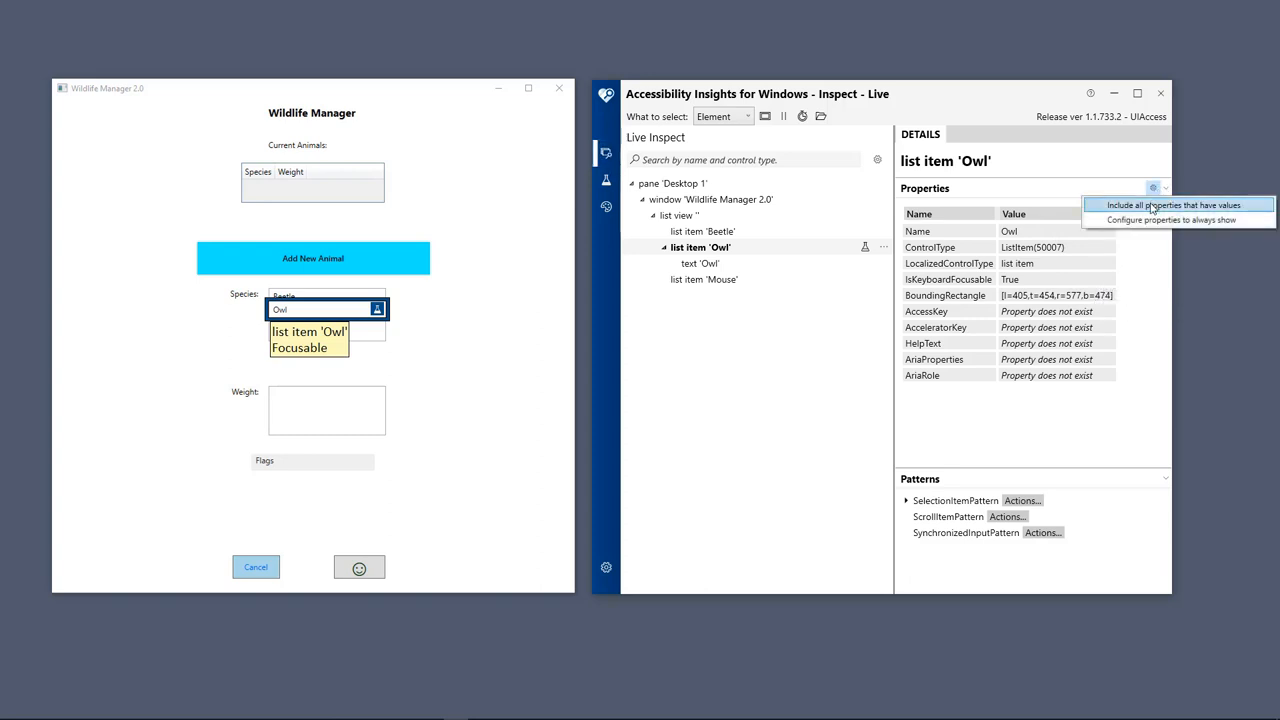
mouse_move(1150, 218)
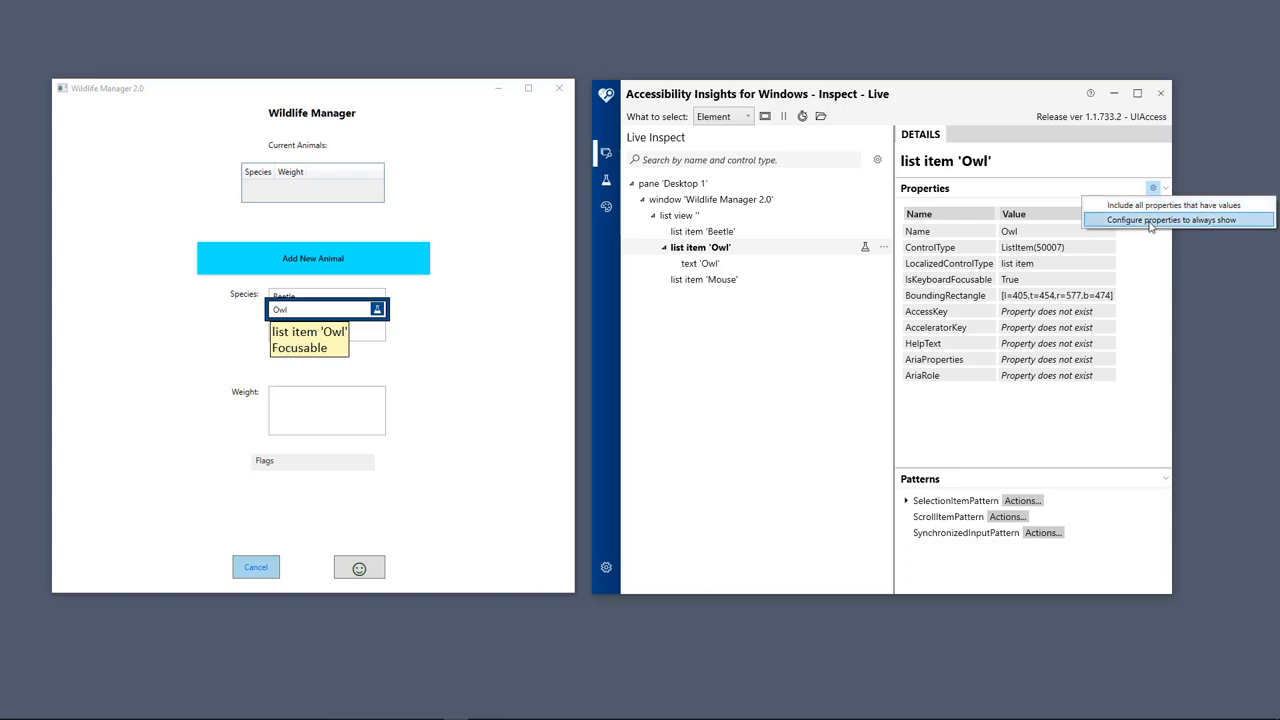
click(1170, 220)
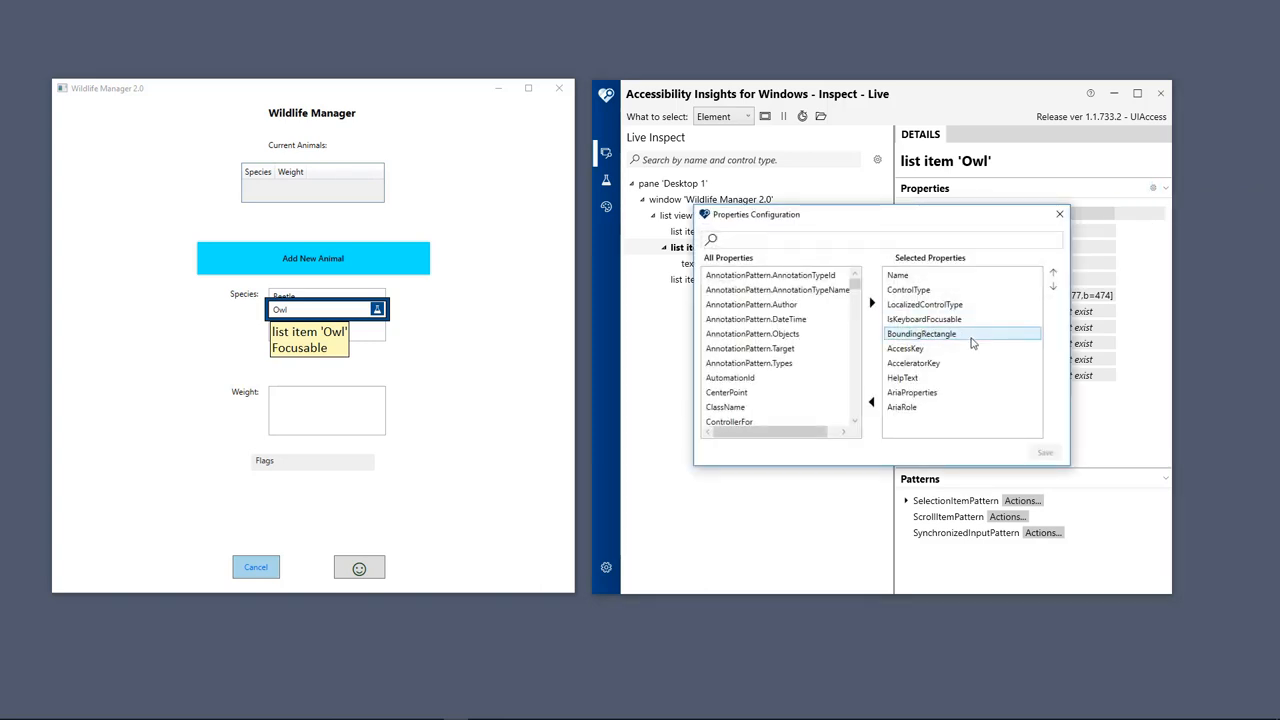
click(1058, 214)
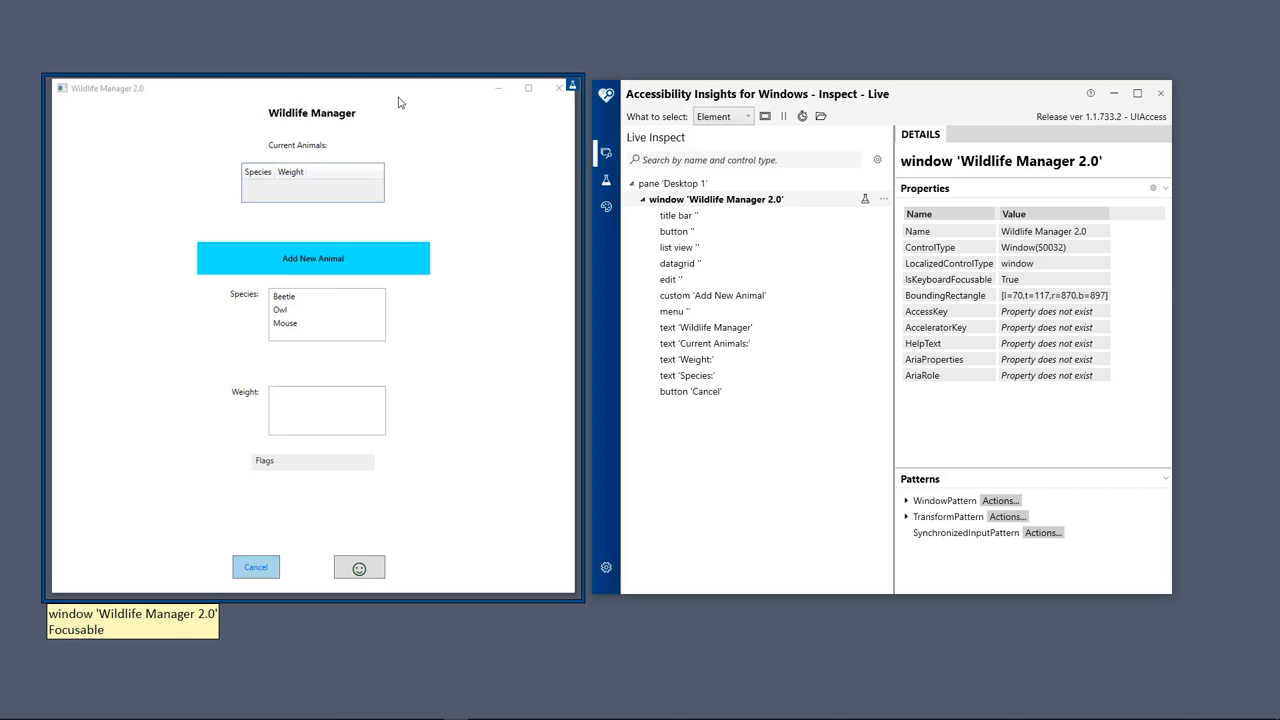
mouse_move(572, 88)
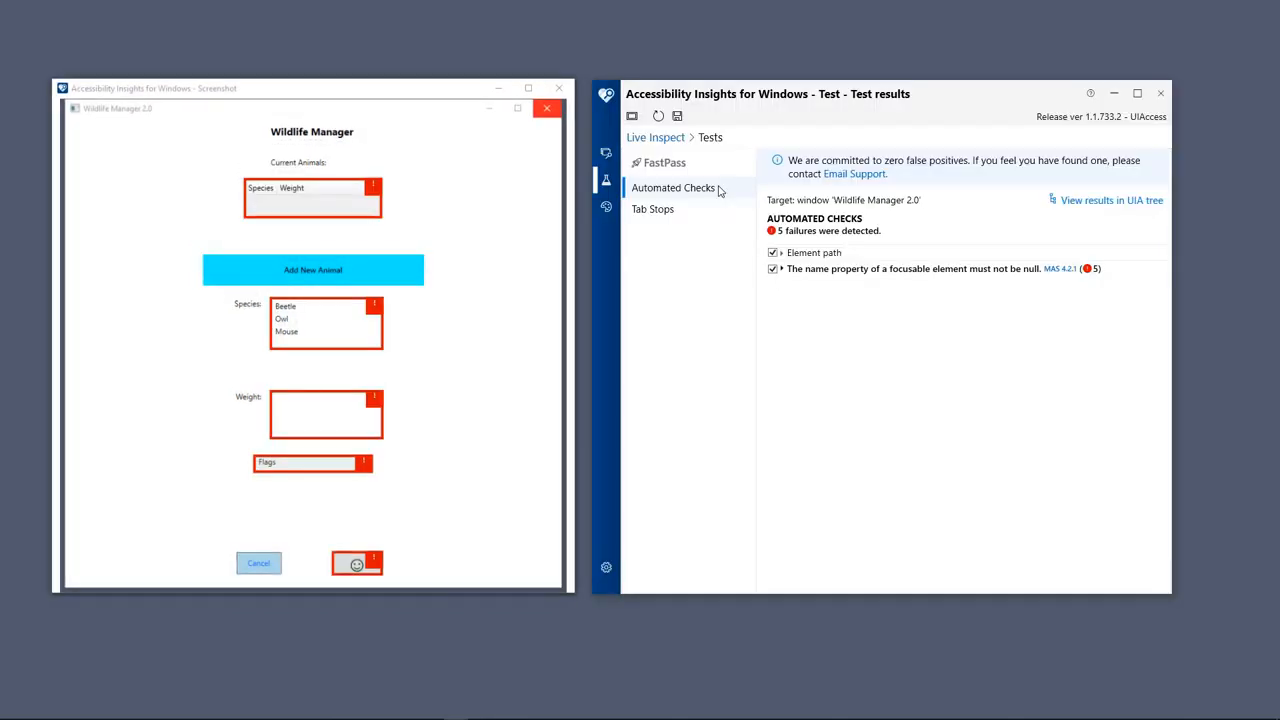
mouse_move(838, 148)
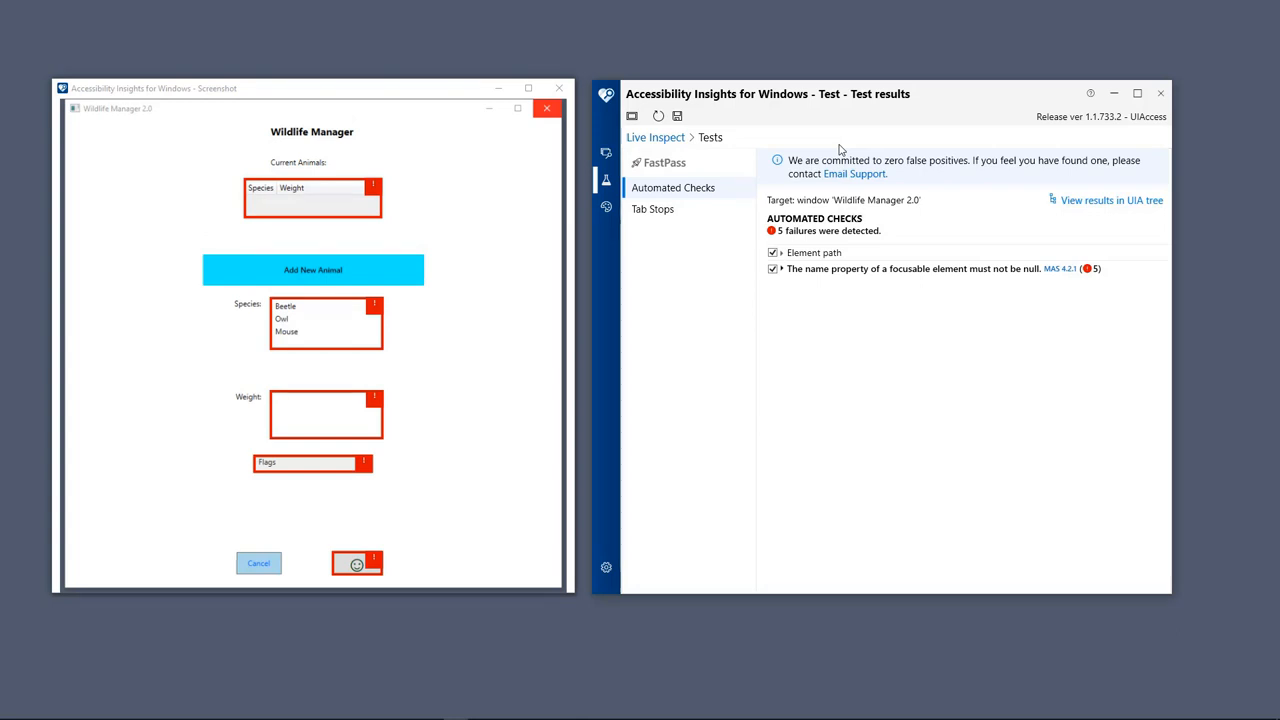
mouse_move(822, 198)
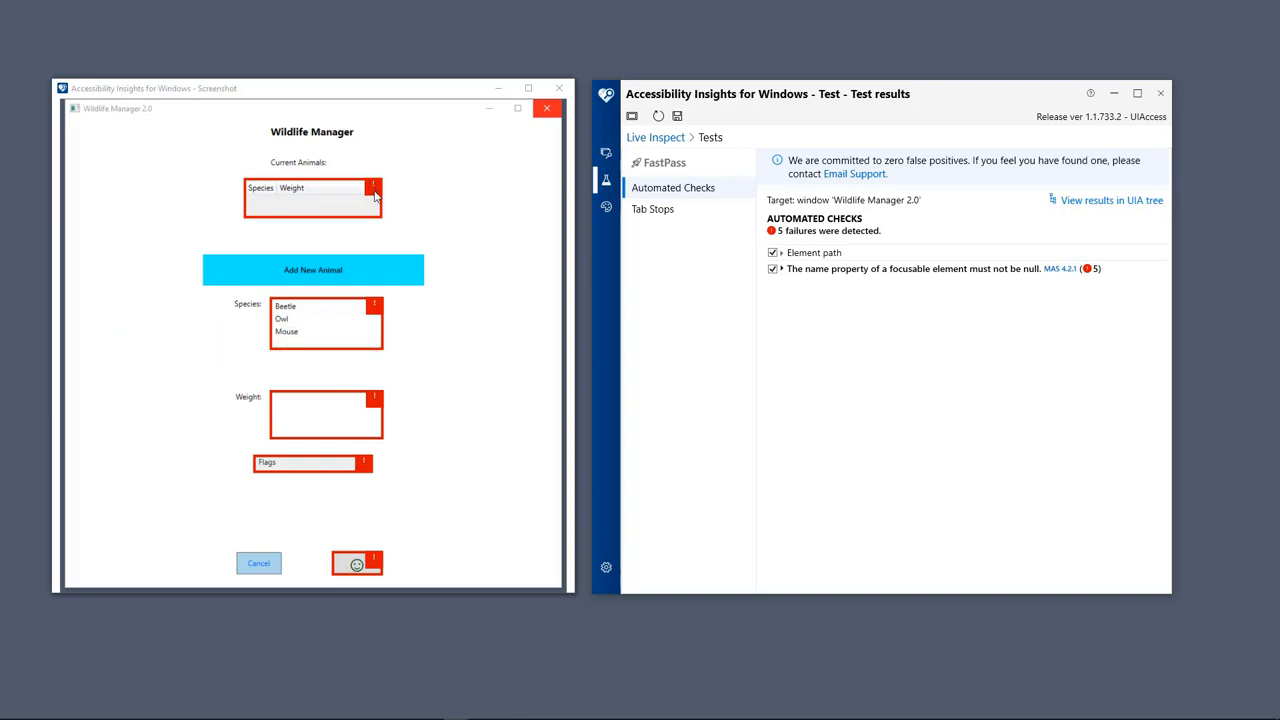
- Show the 5 focusable-element name failures within the UIA element tree
click(1110, 200)
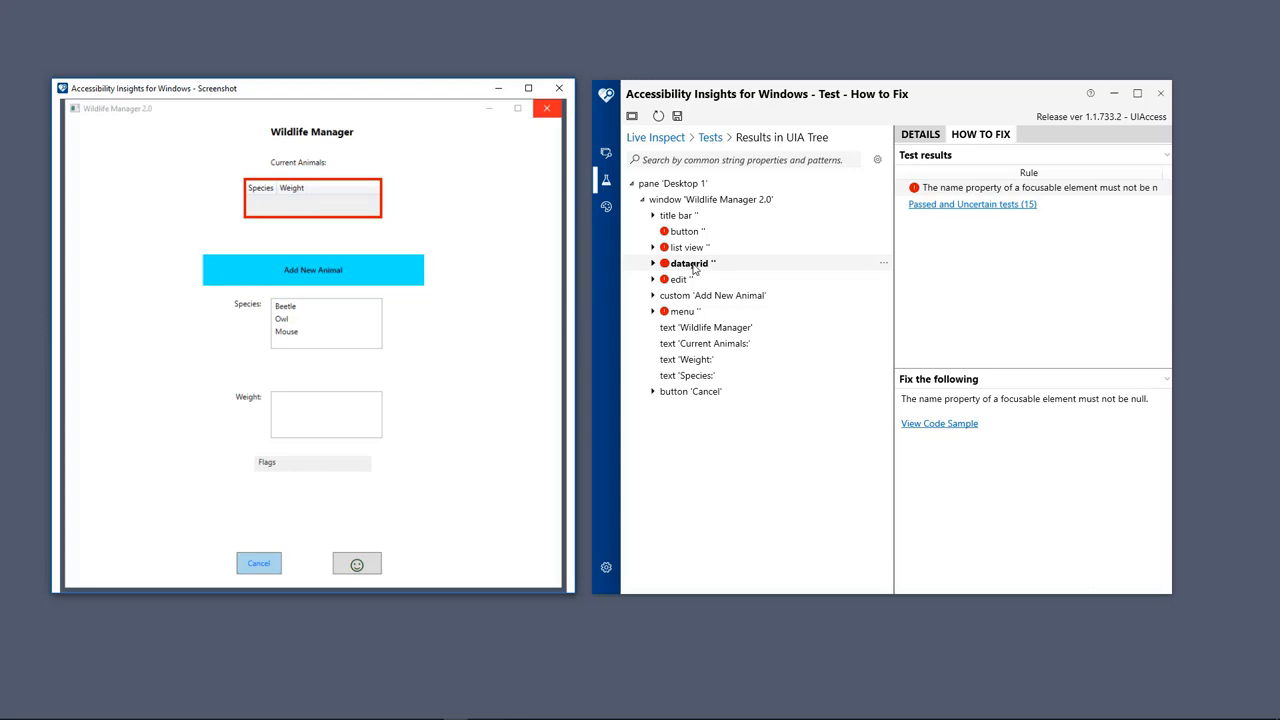
mouse_move(948, 266)
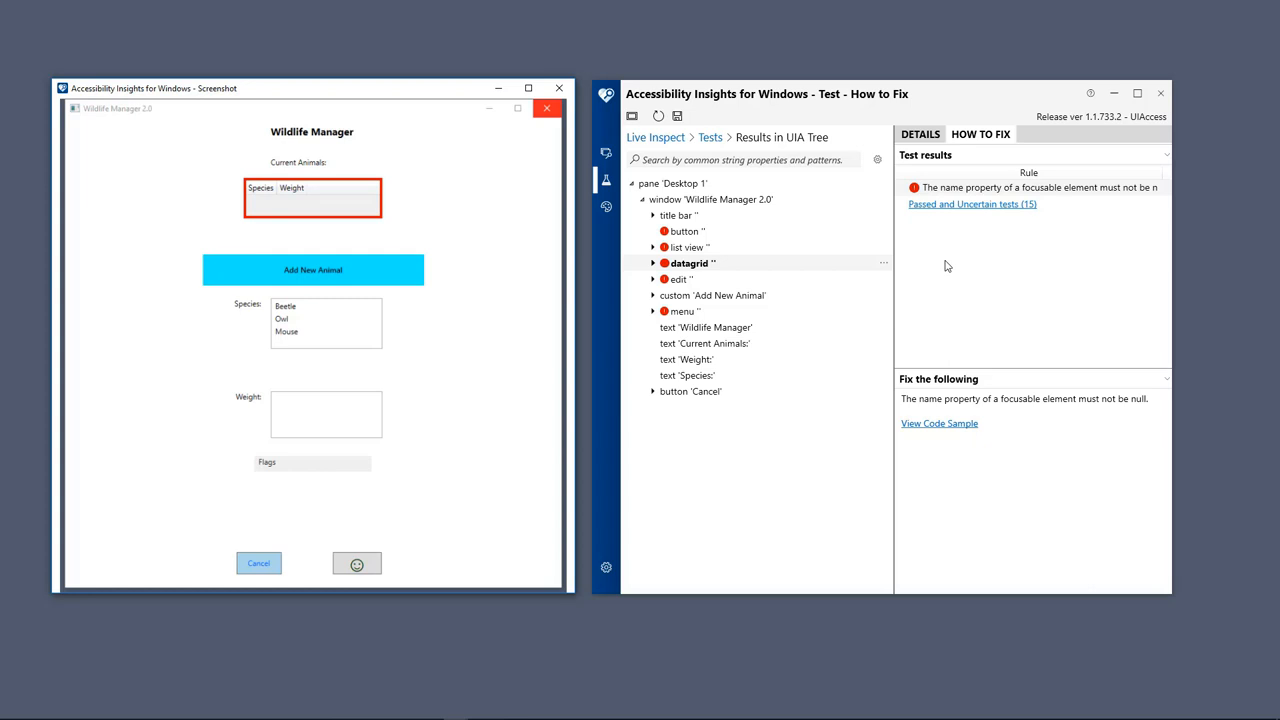
mouse_move(996, 278)
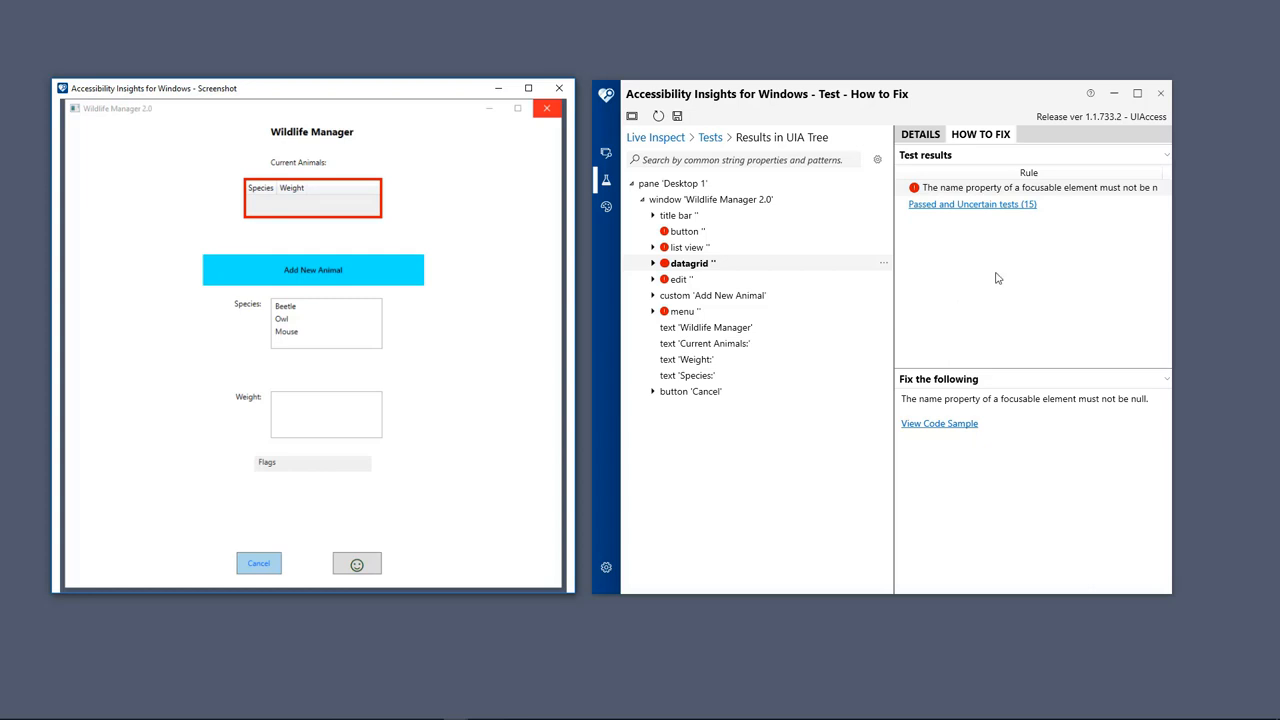
mouse_move(940, 424)
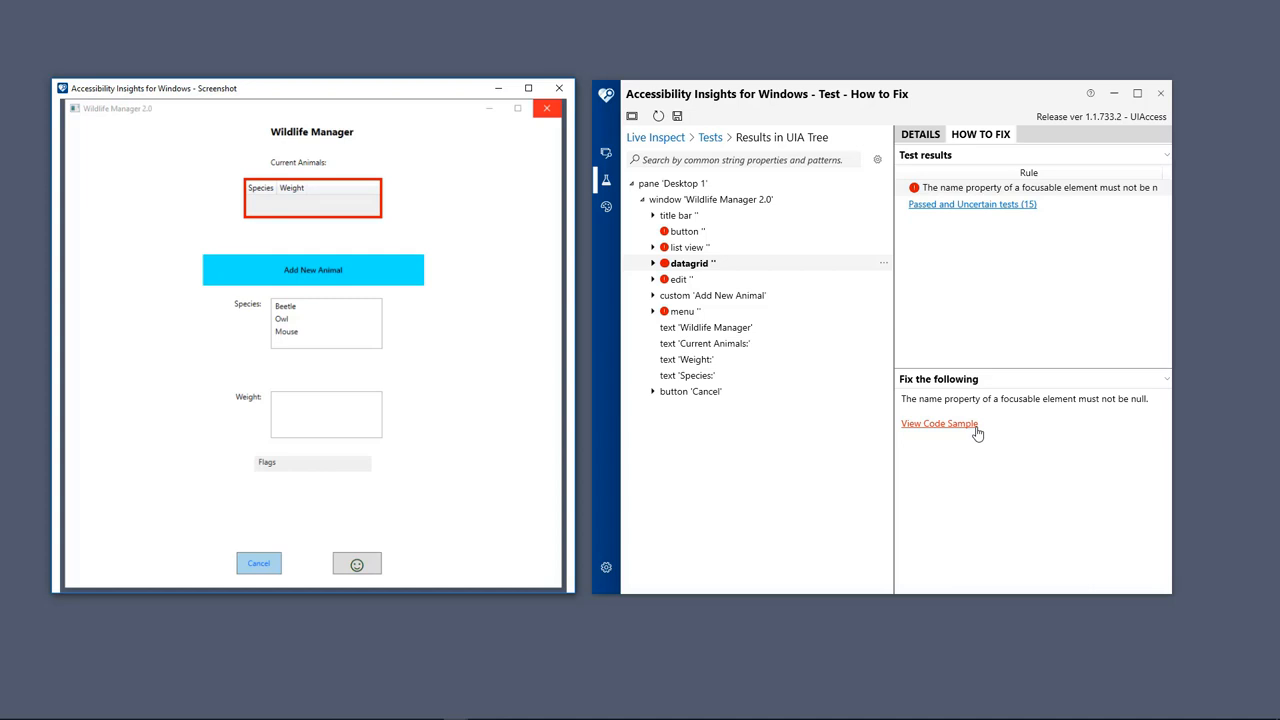
mouse_move(804, 216)
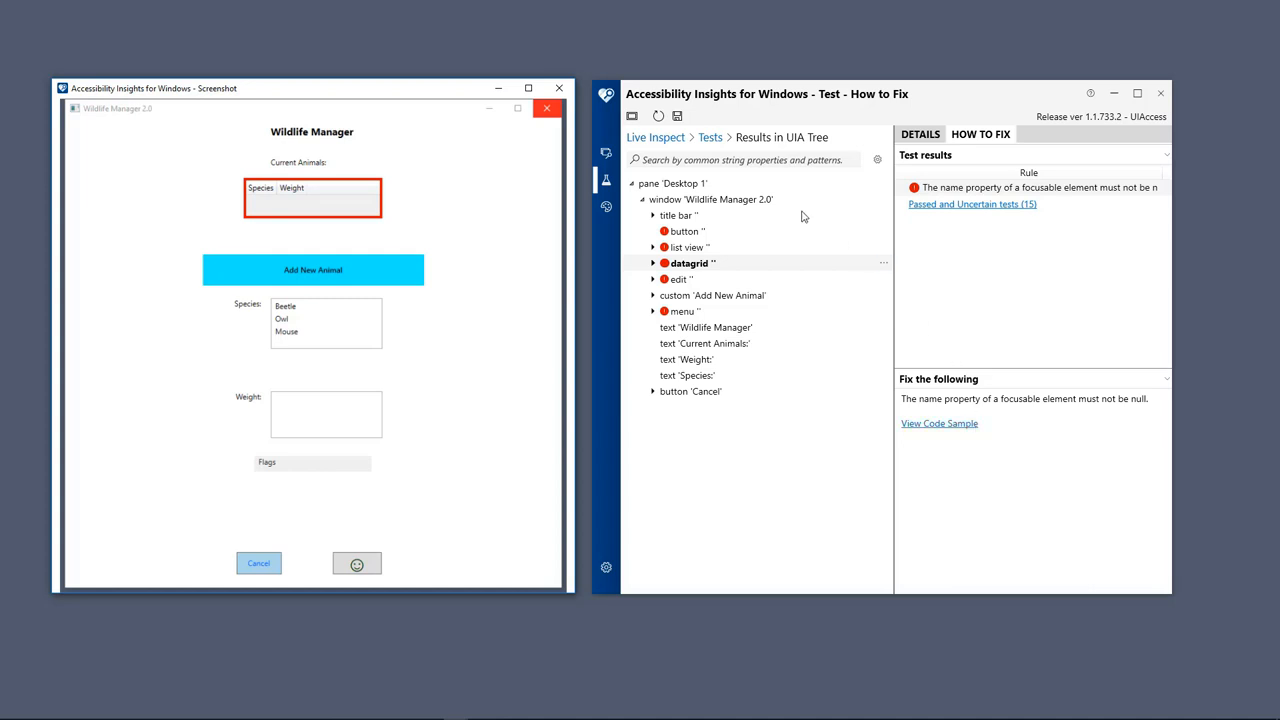
mouse_move(676, 114)
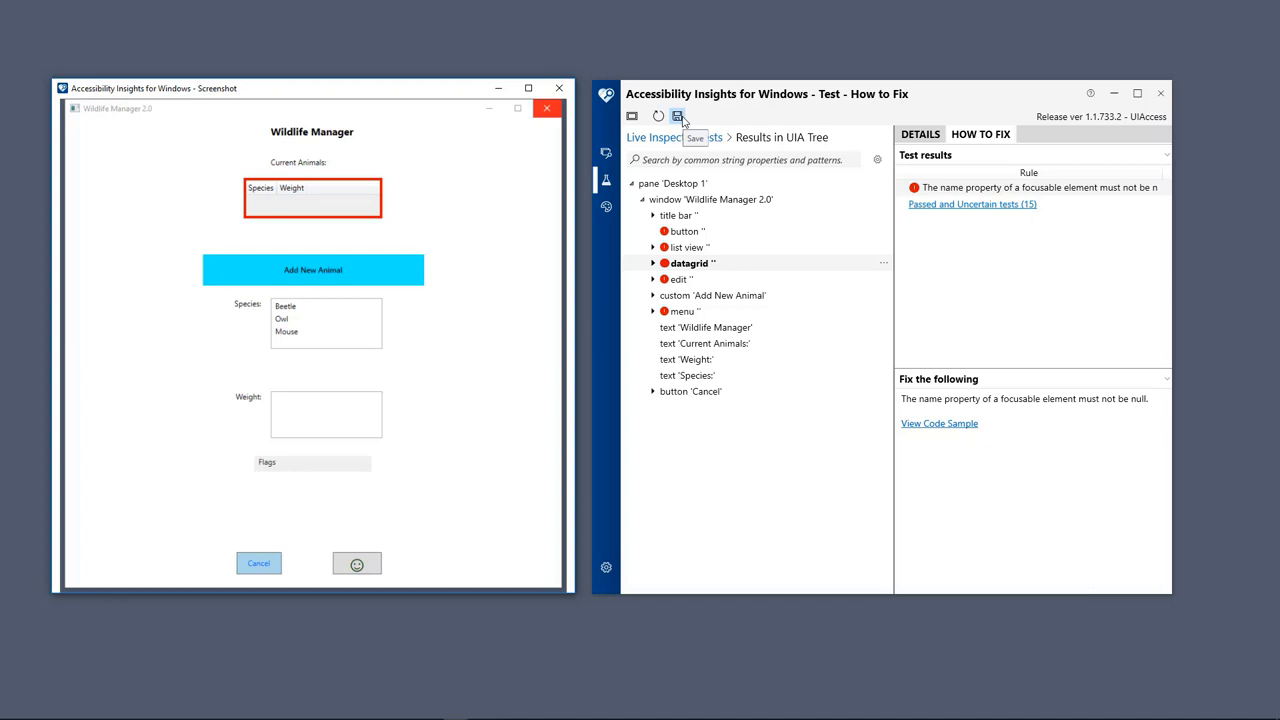
- Save the automated check results to a test results file
click(676, 114)
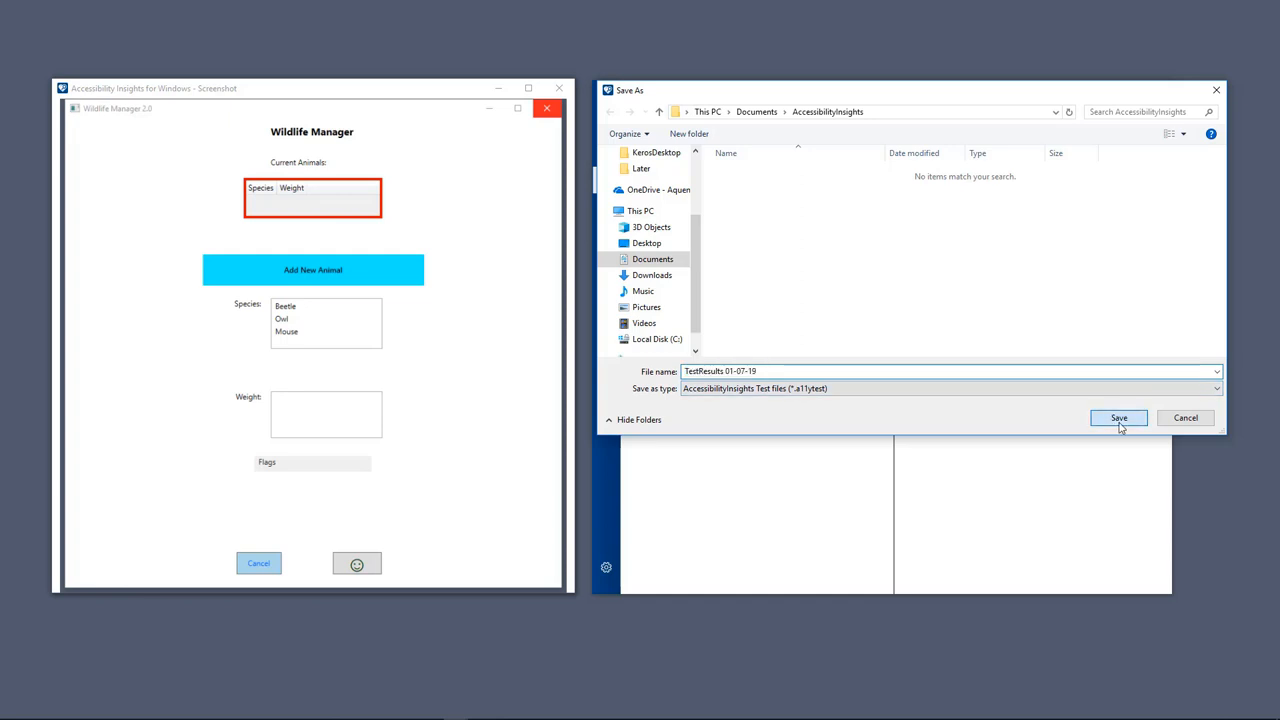
- View a failing element's fix guidance, return to Automated Checks, then go to the Tab Stops test
click(1118, 418)
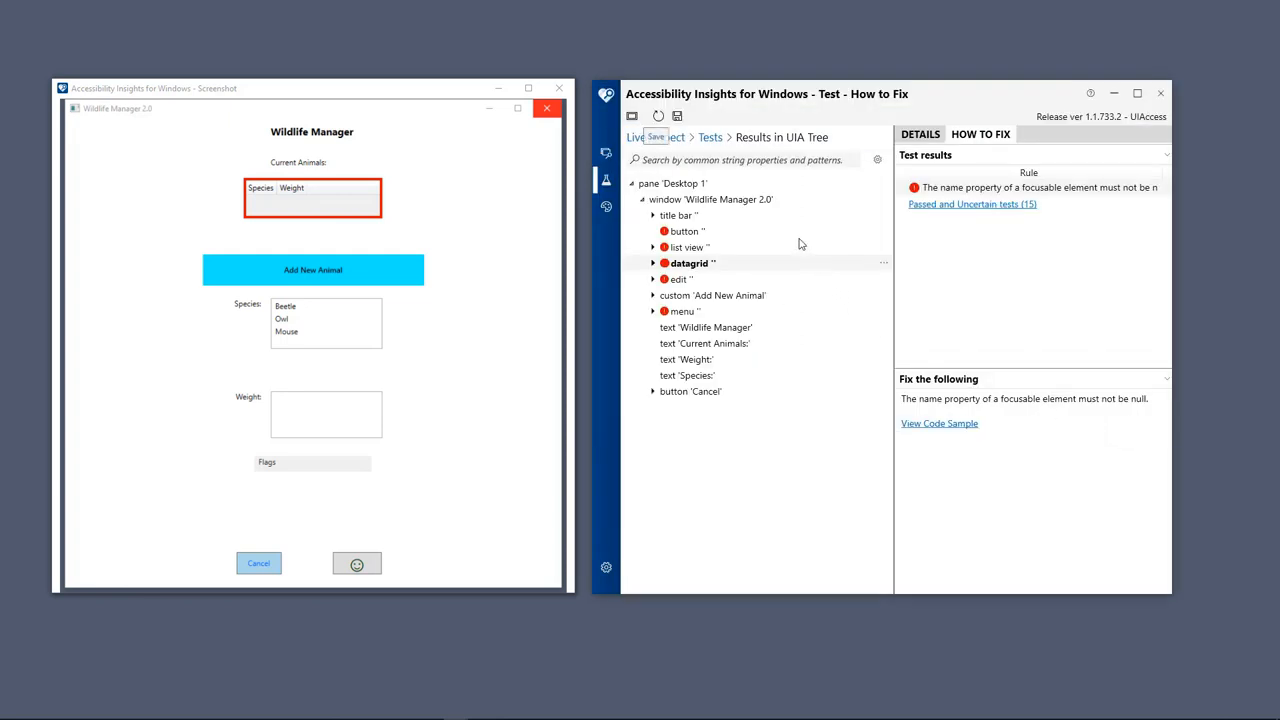
mouse_move(788, 210)
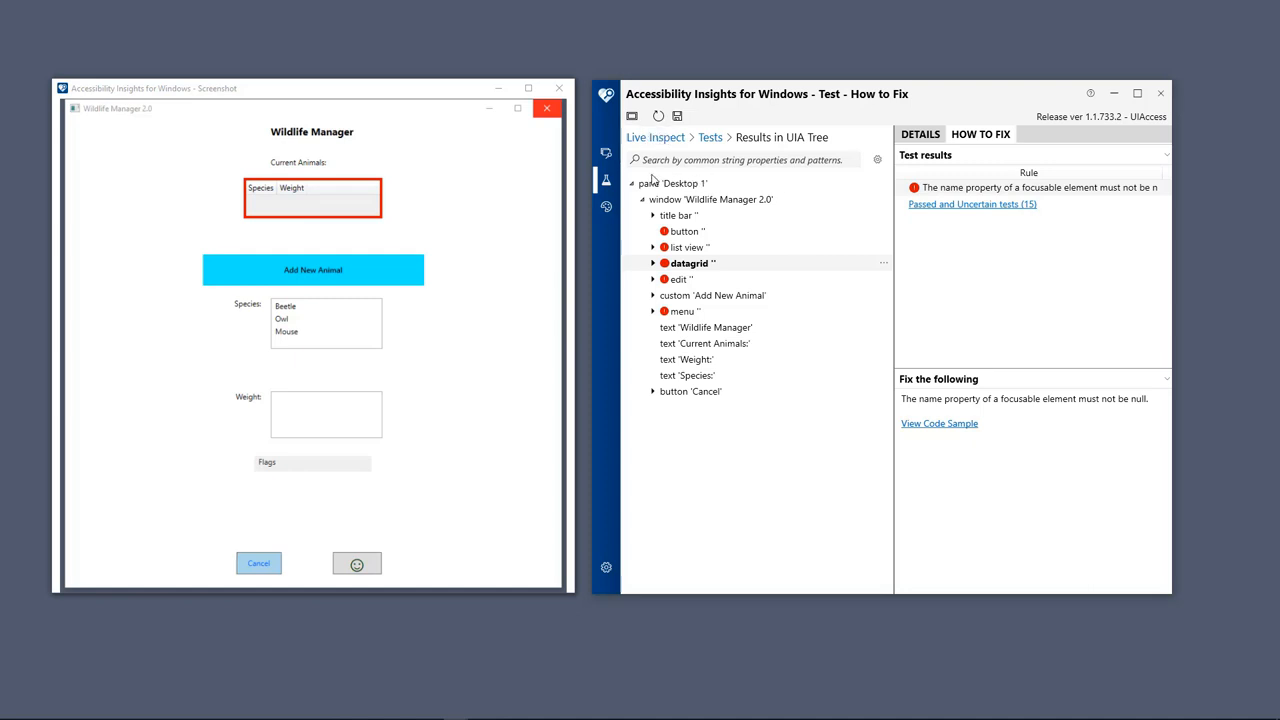
click(710, 136)
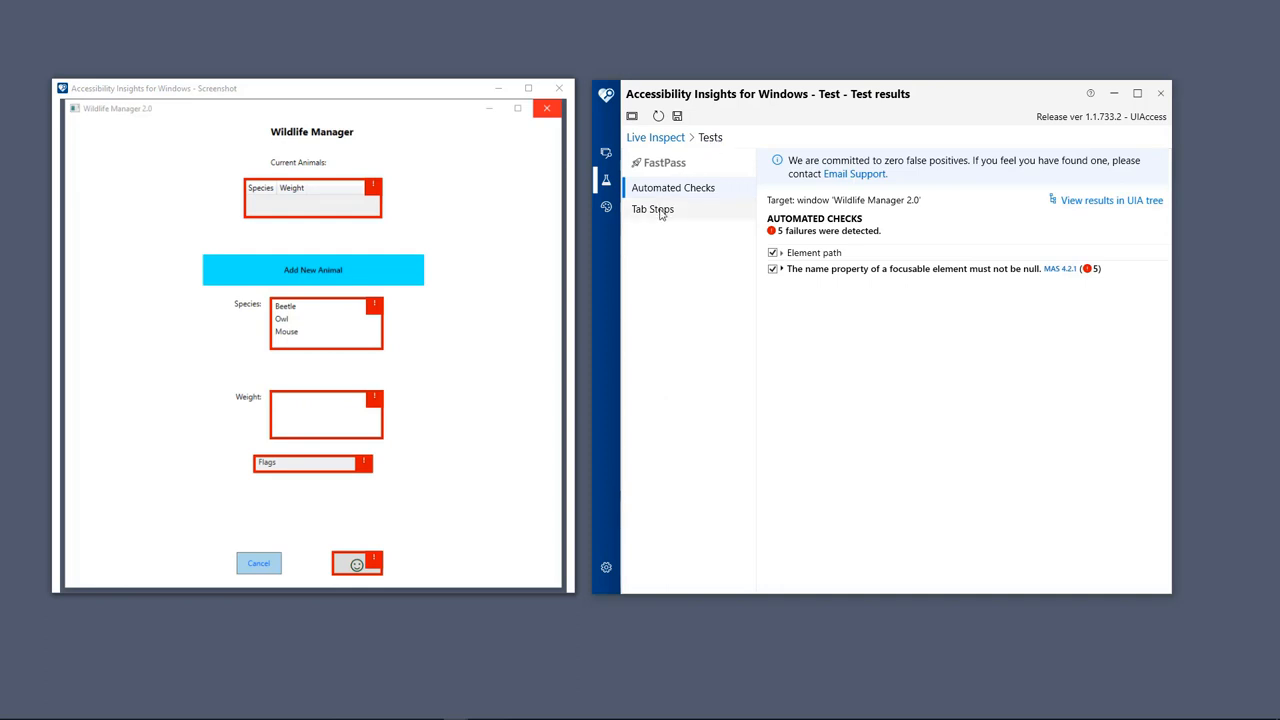
click(652, 210)
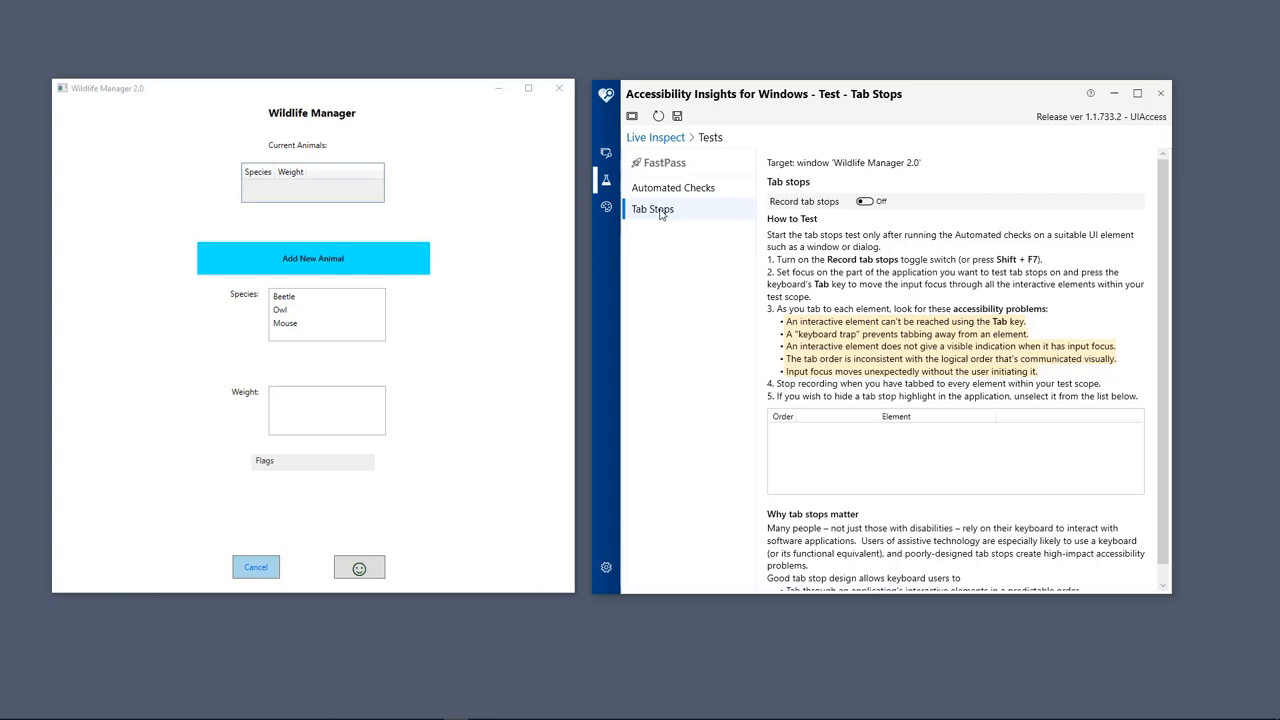
mouse_move(824, 260)
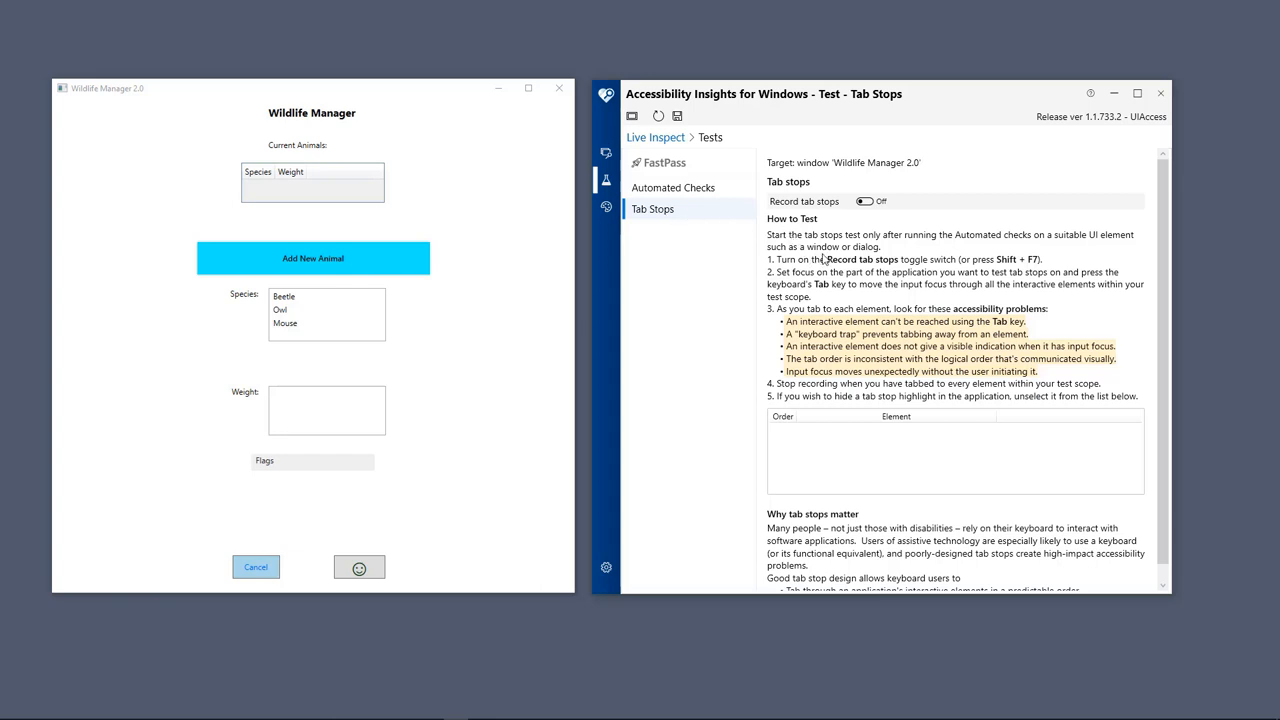
mouse_move(868, 316)
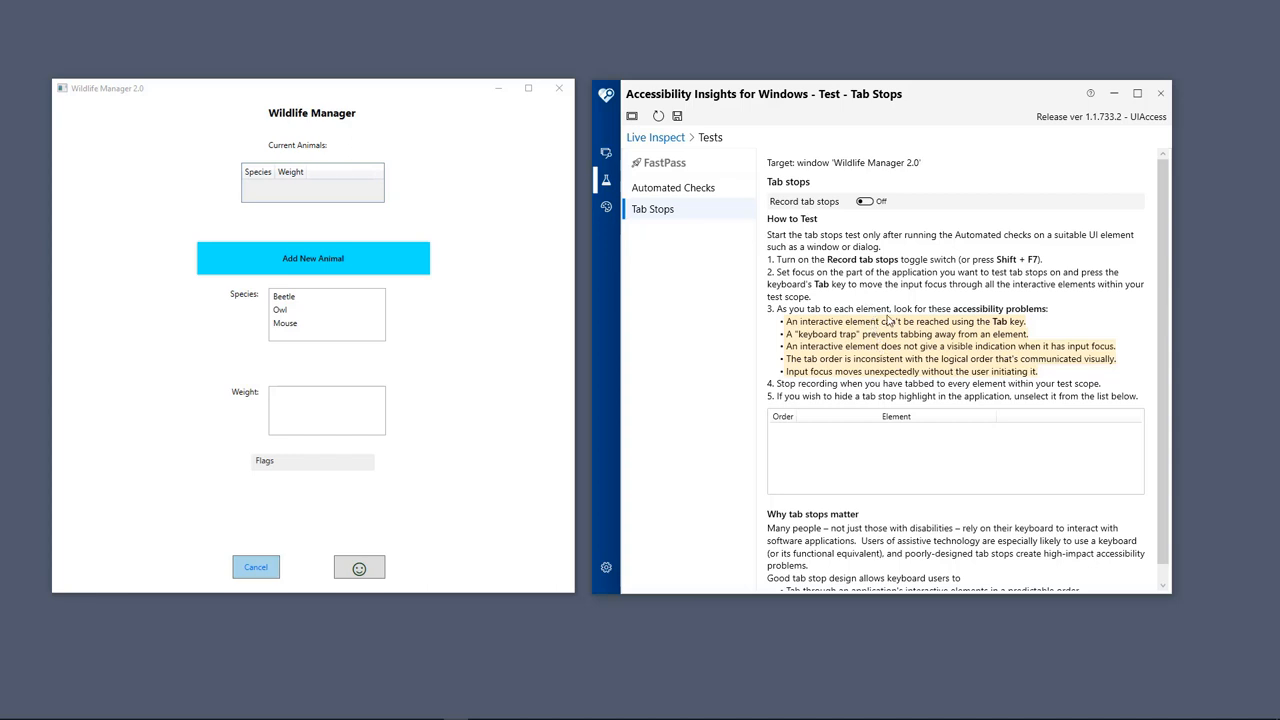
- Scroll through the Tab Stops how-to-test instructions
scroll(down, 3)
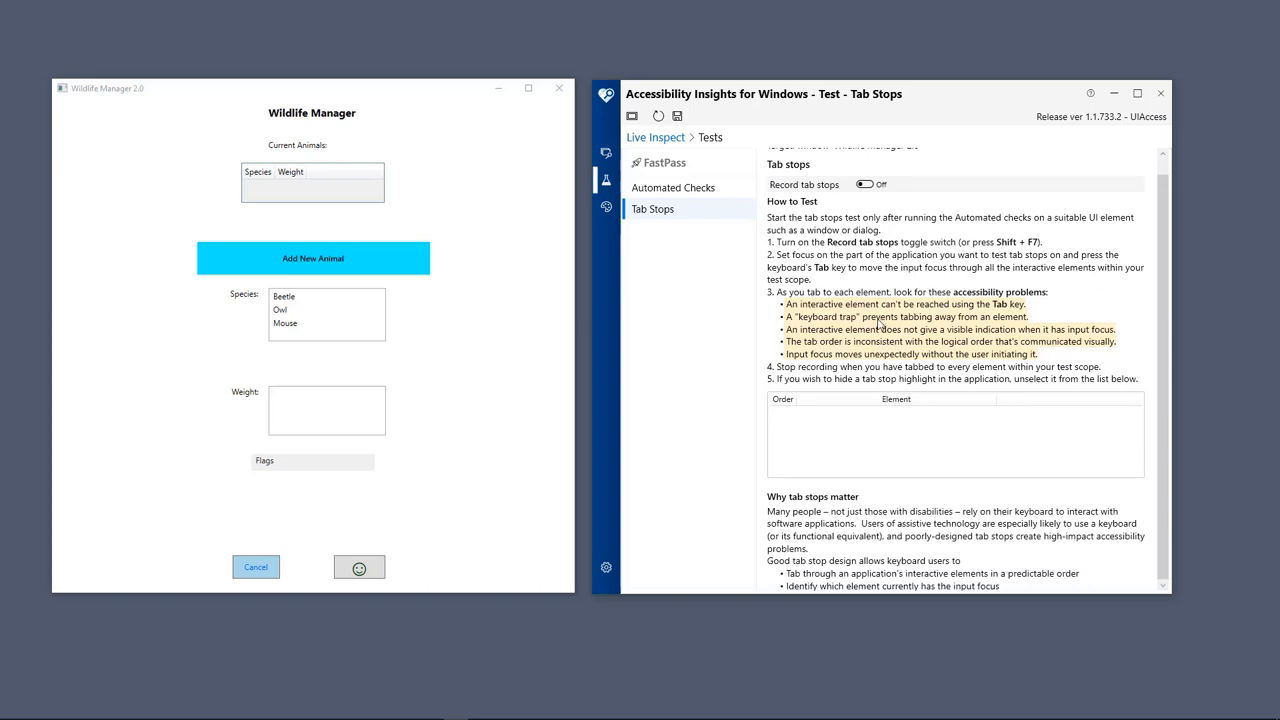
mouse_move(872, 216)
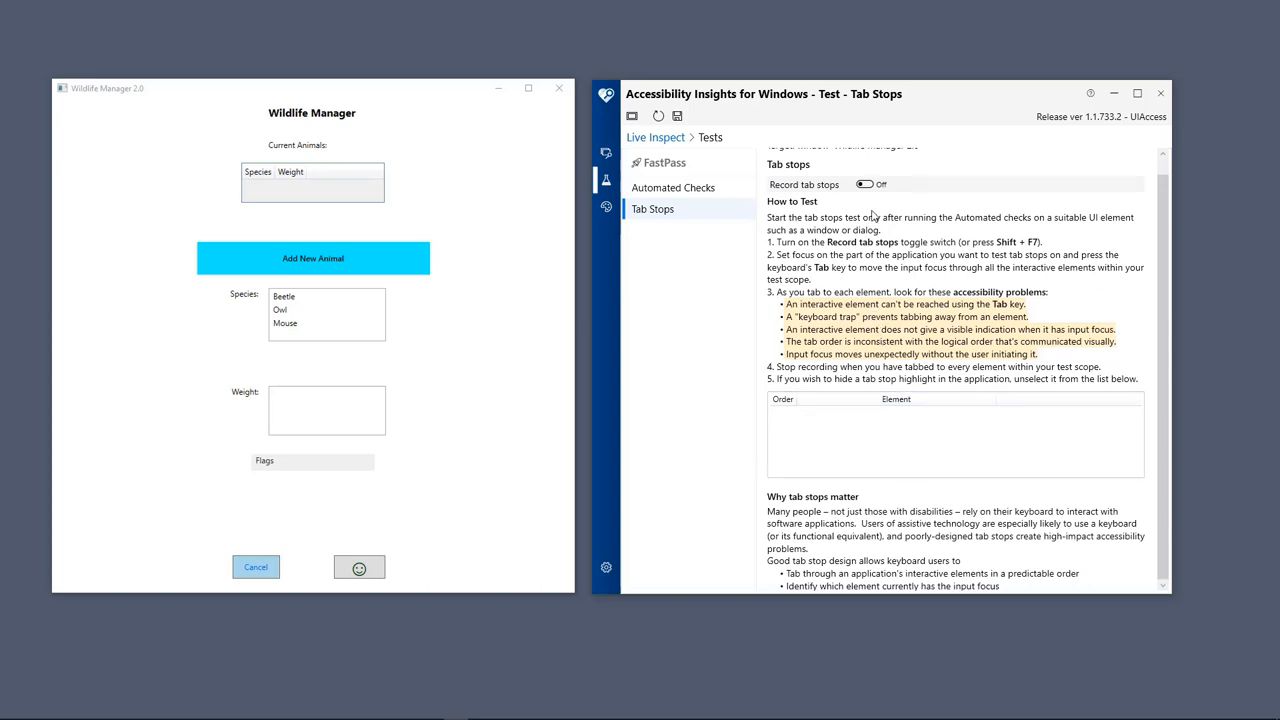
- Record tab stops through a button, the Beetle list item and an edit field
click(864, 184)
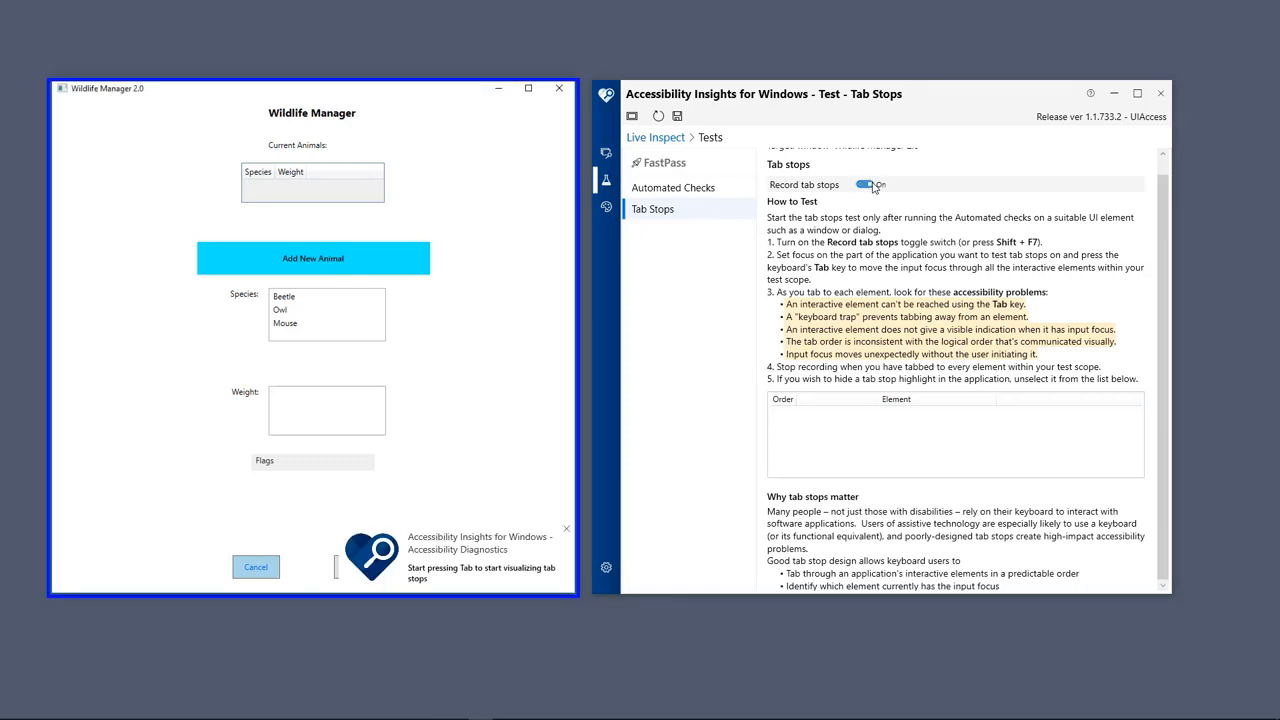
key(Tab)
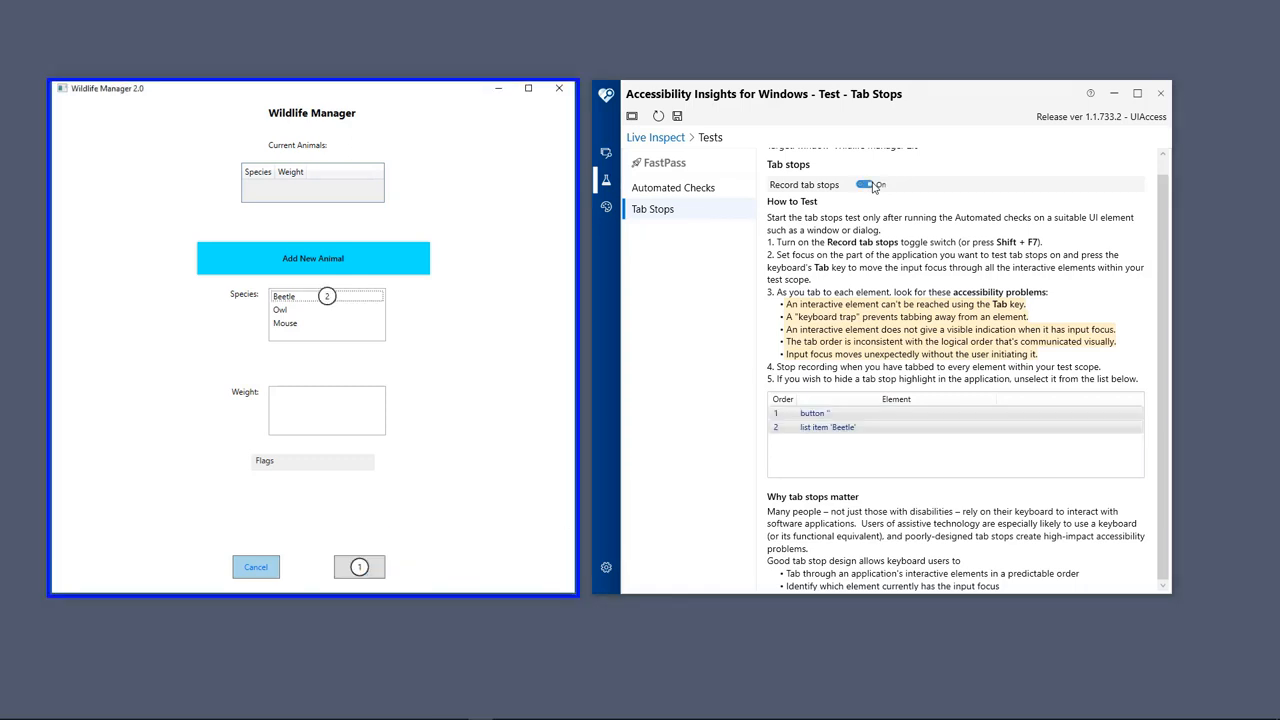
key(Tab)
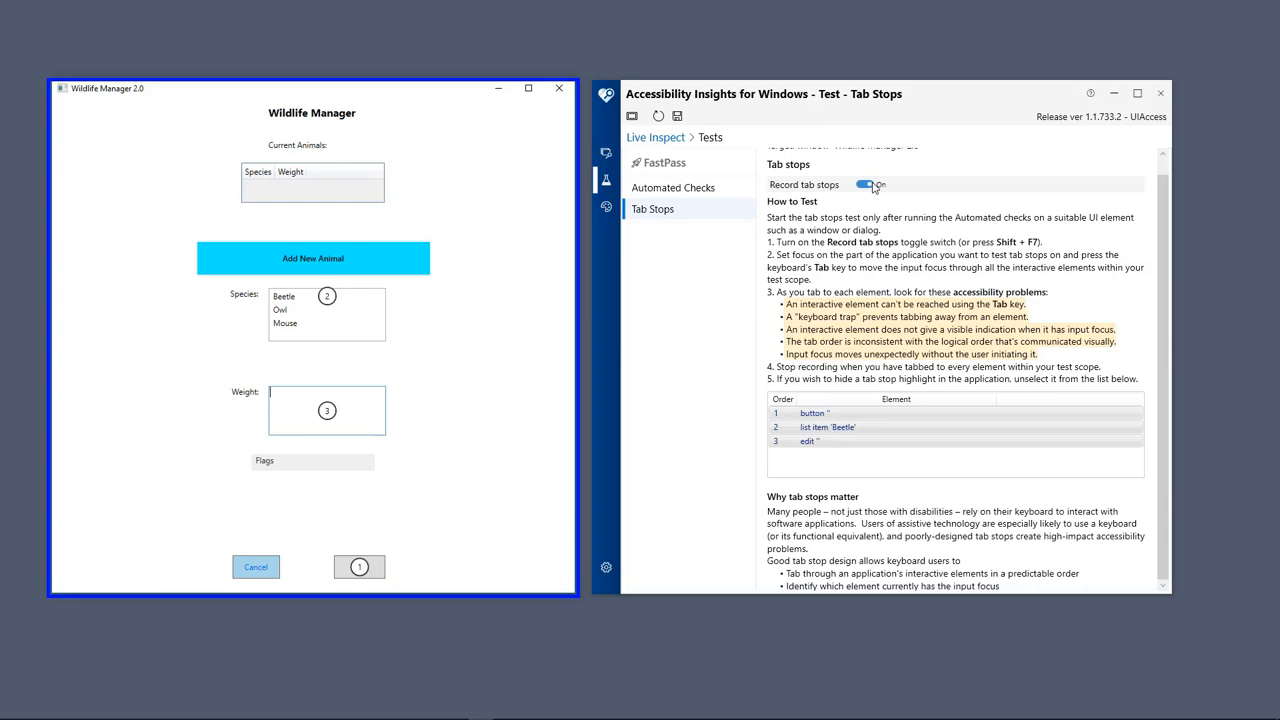
key(tab)
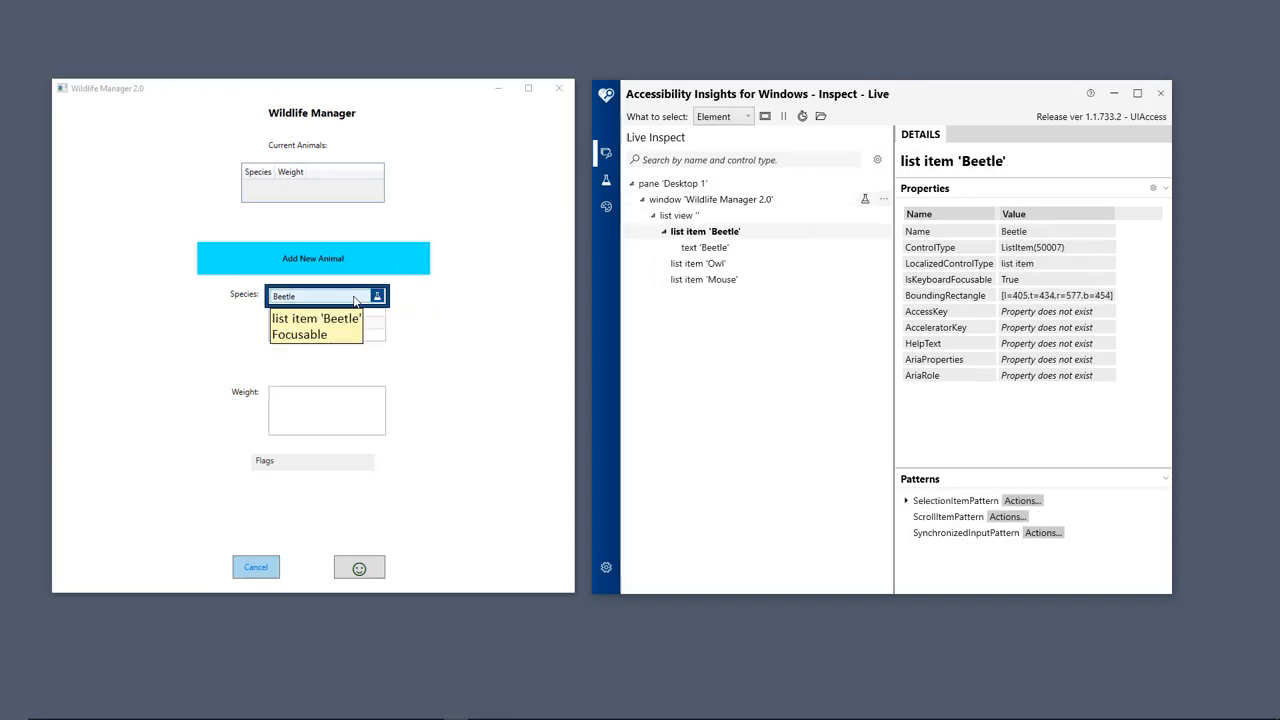
mouse_move(910, 510)
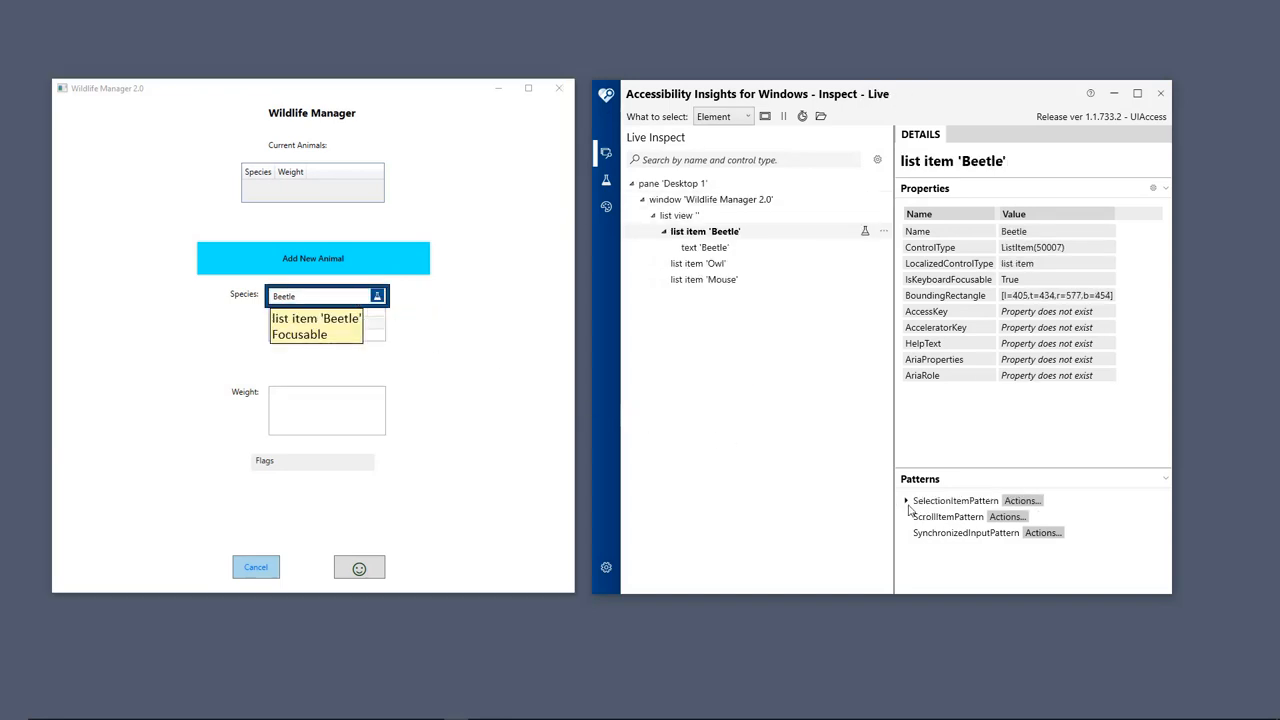
- Expand Beetle's SelectionItemPattern, run its Select action successfully, and close the actions window
click(906, 500)
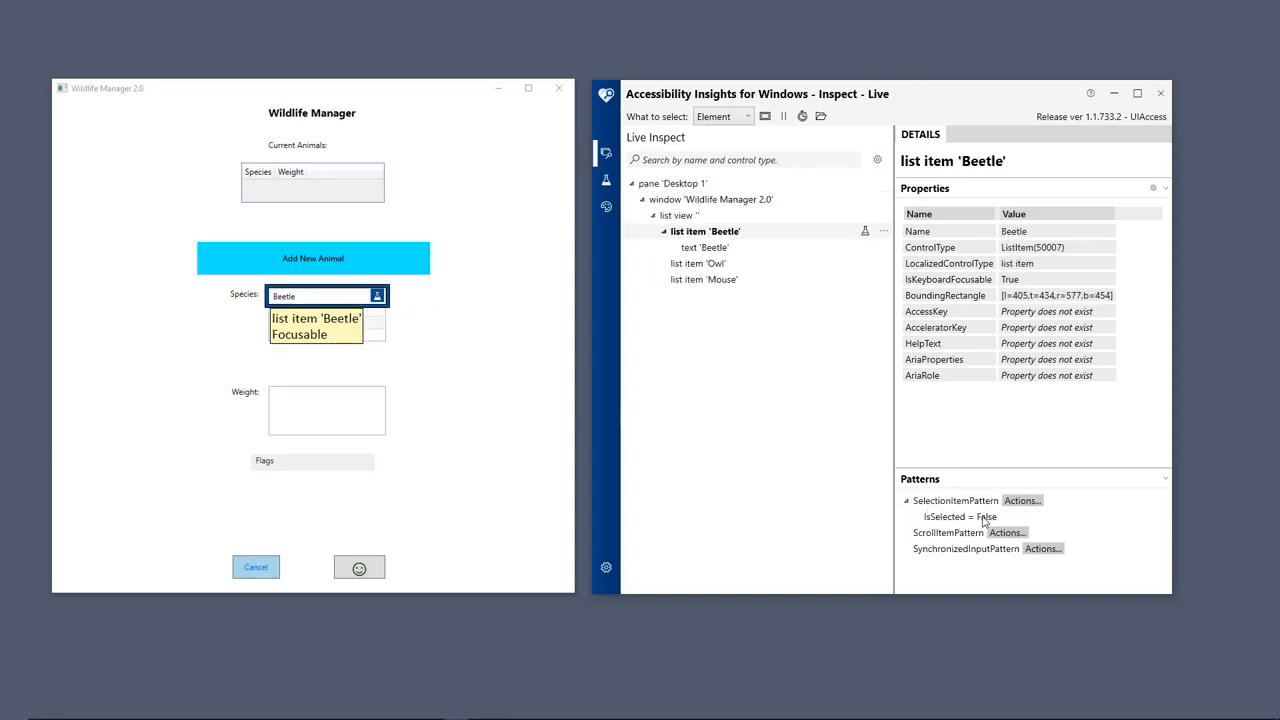
click(1022, 500)
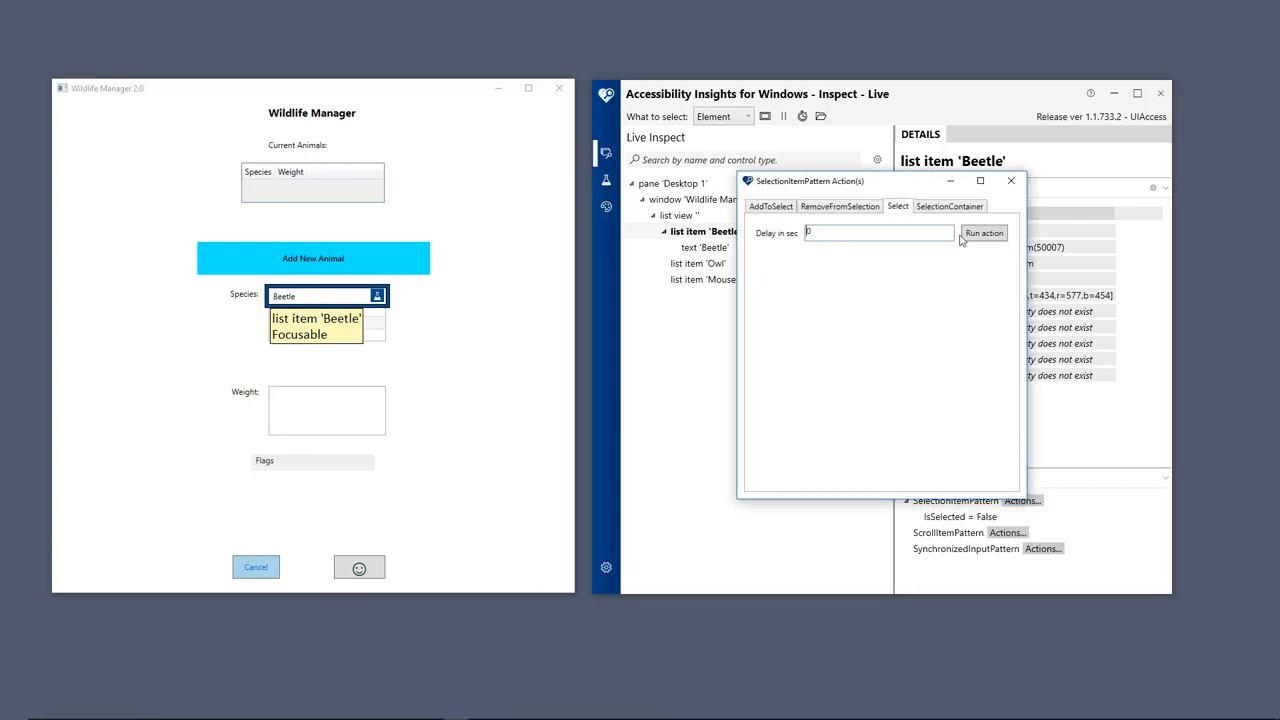
click(984, 232)
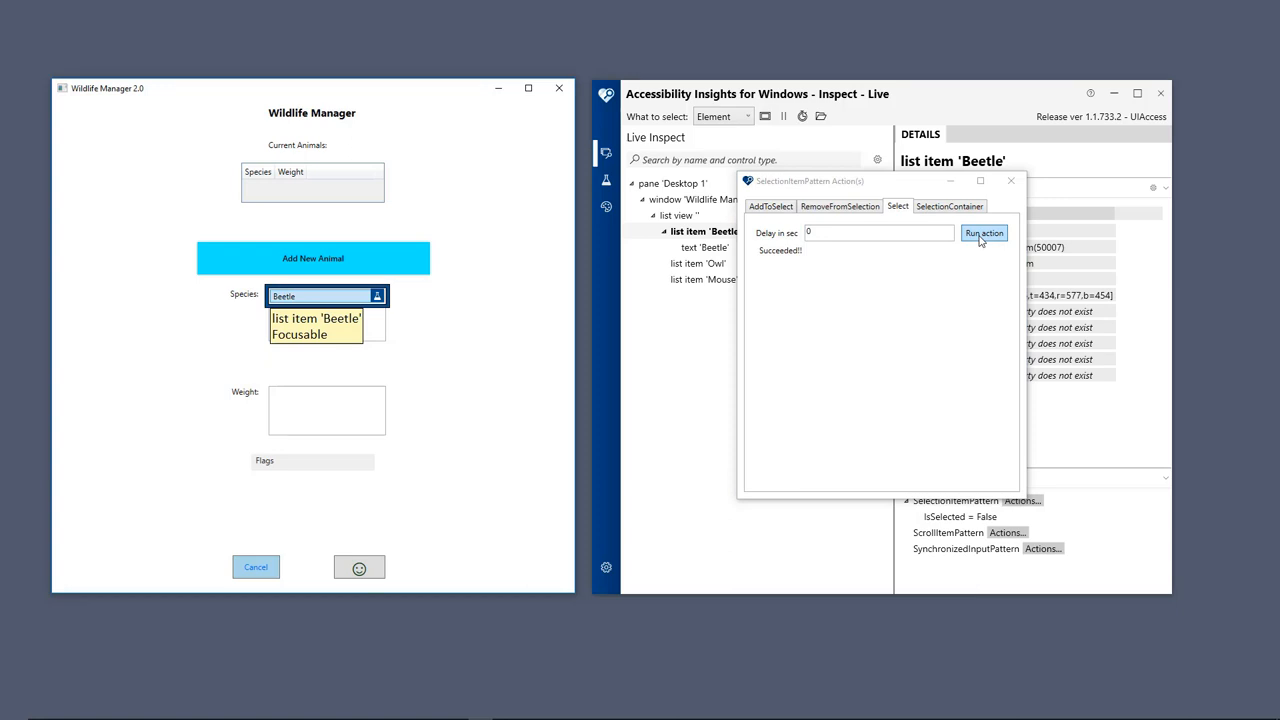
click(1010, 180)
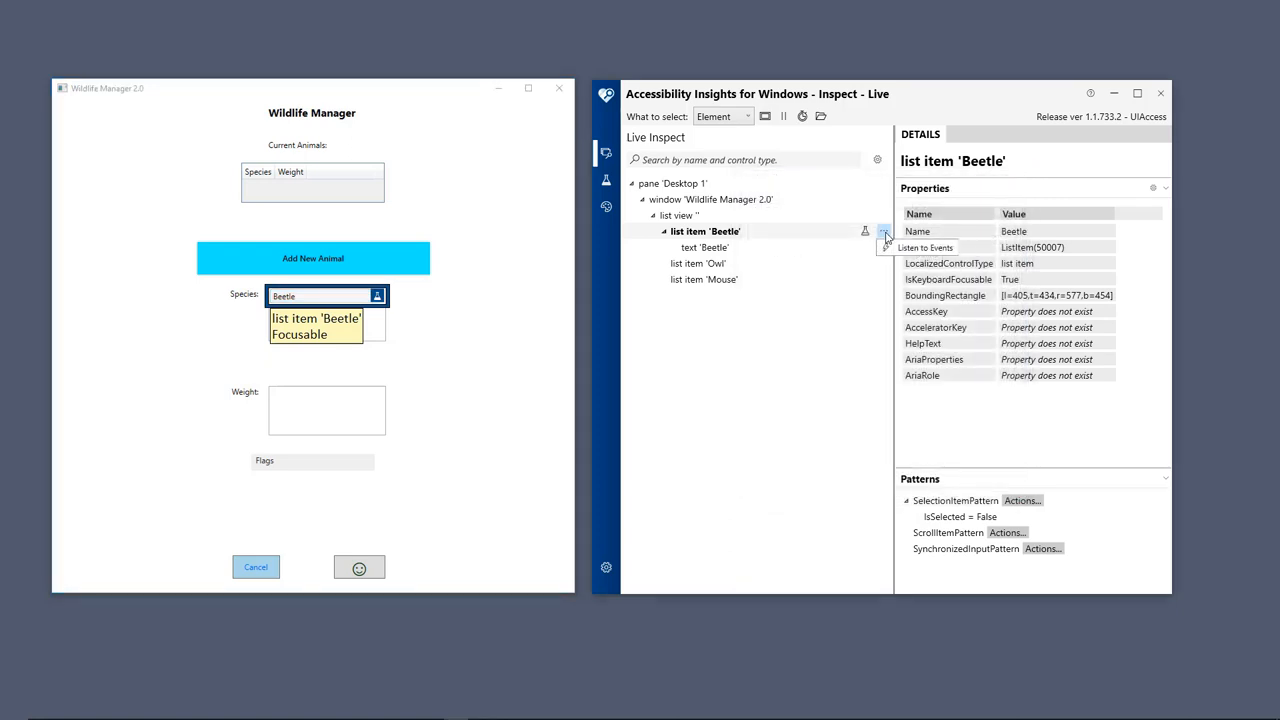
- Record focus-change events as Owl and Mouse gain focus, then show the Color Contrast checker
click(884, 232)
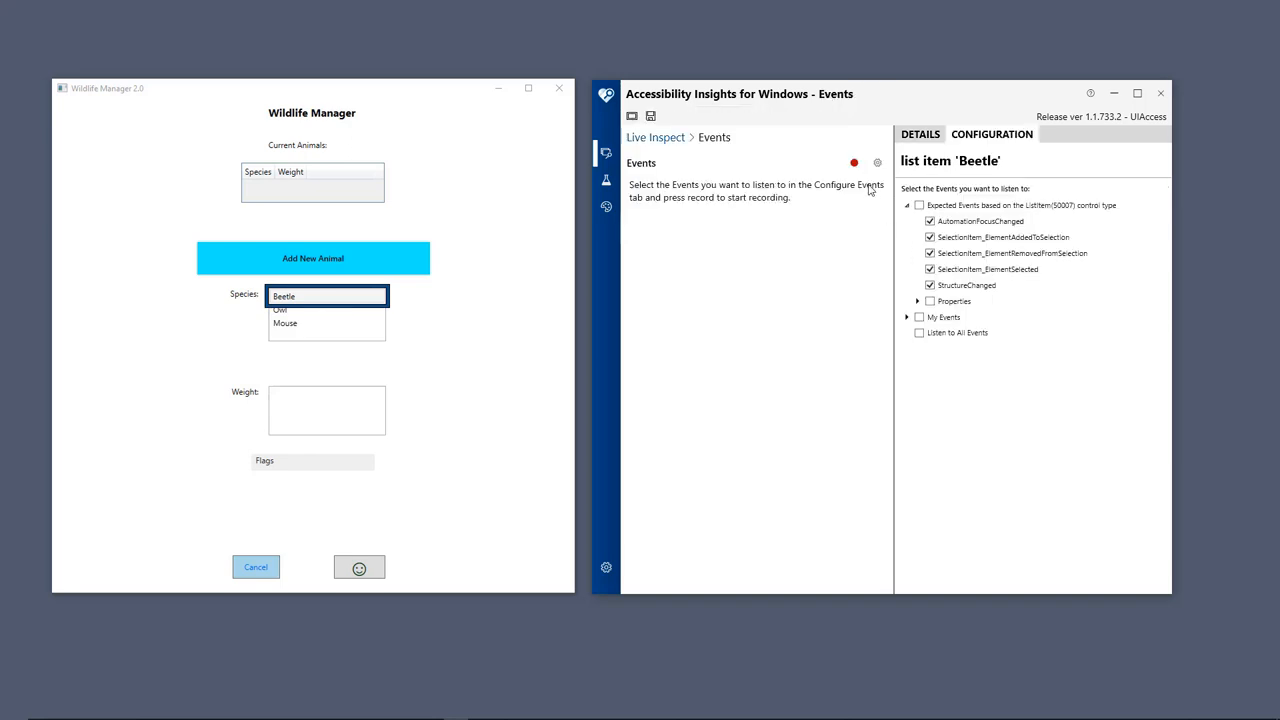
click(854, 162)
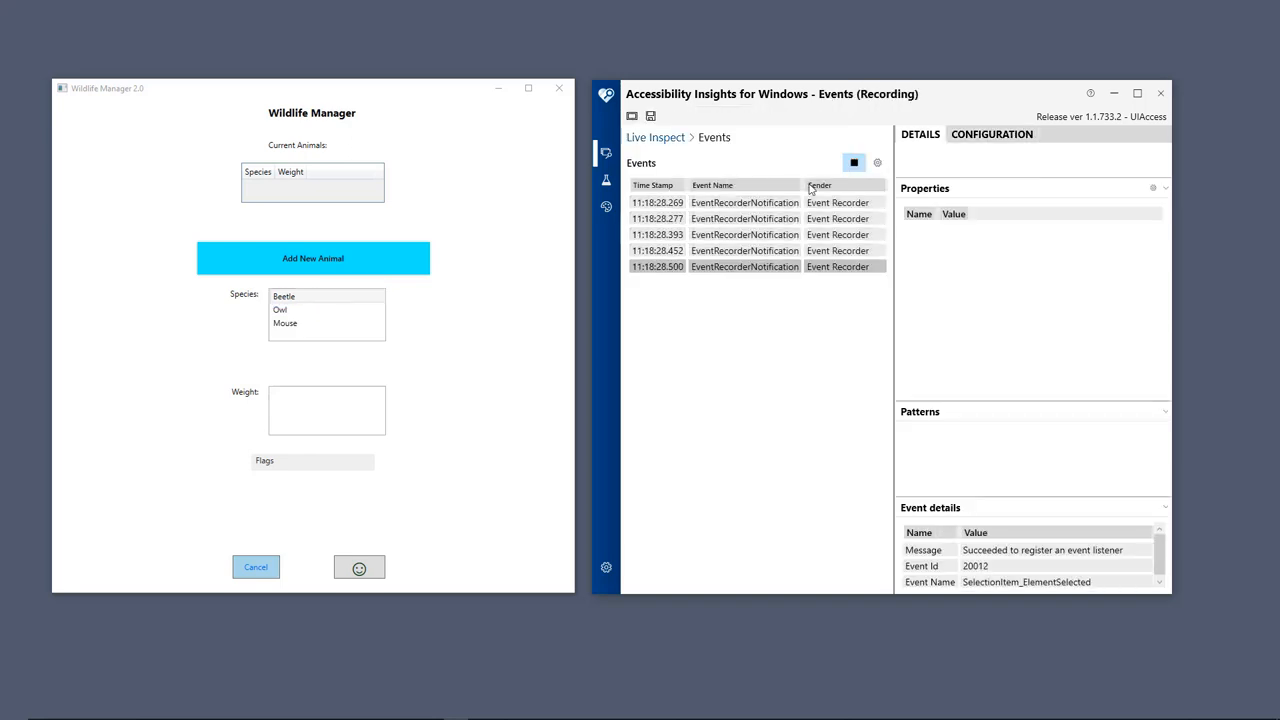
click(280, 308)
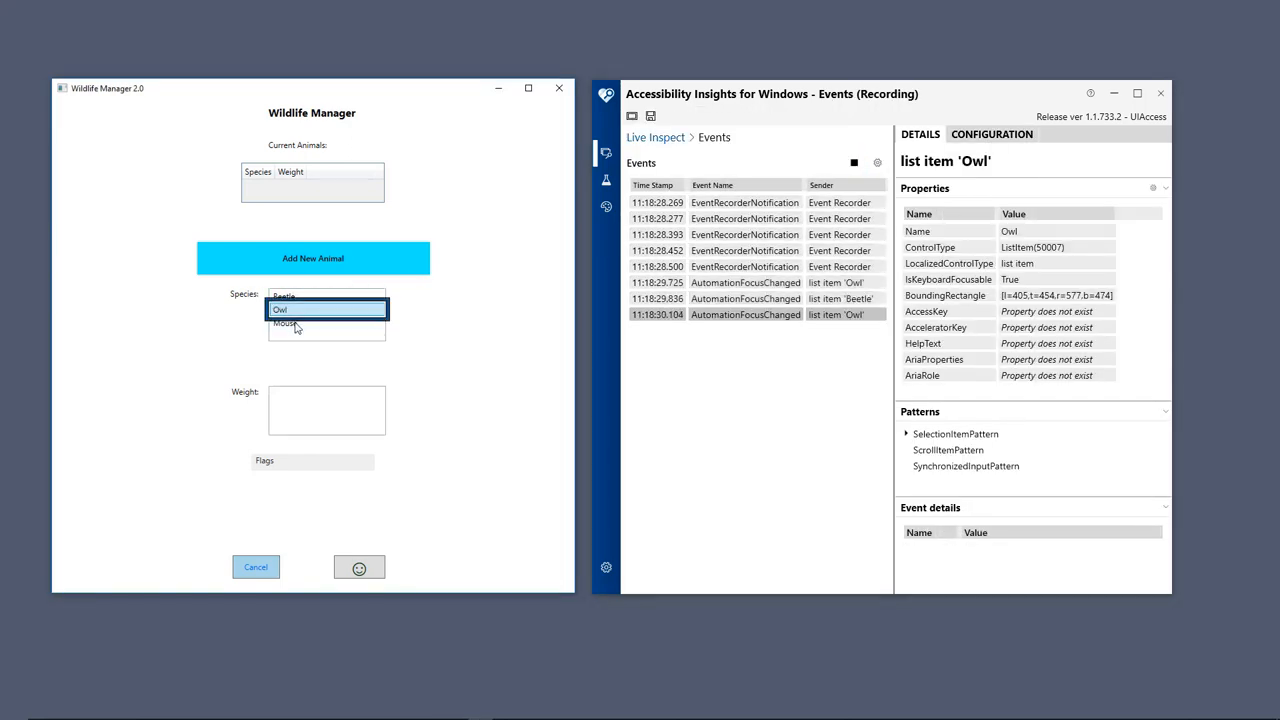
click(286, 324)
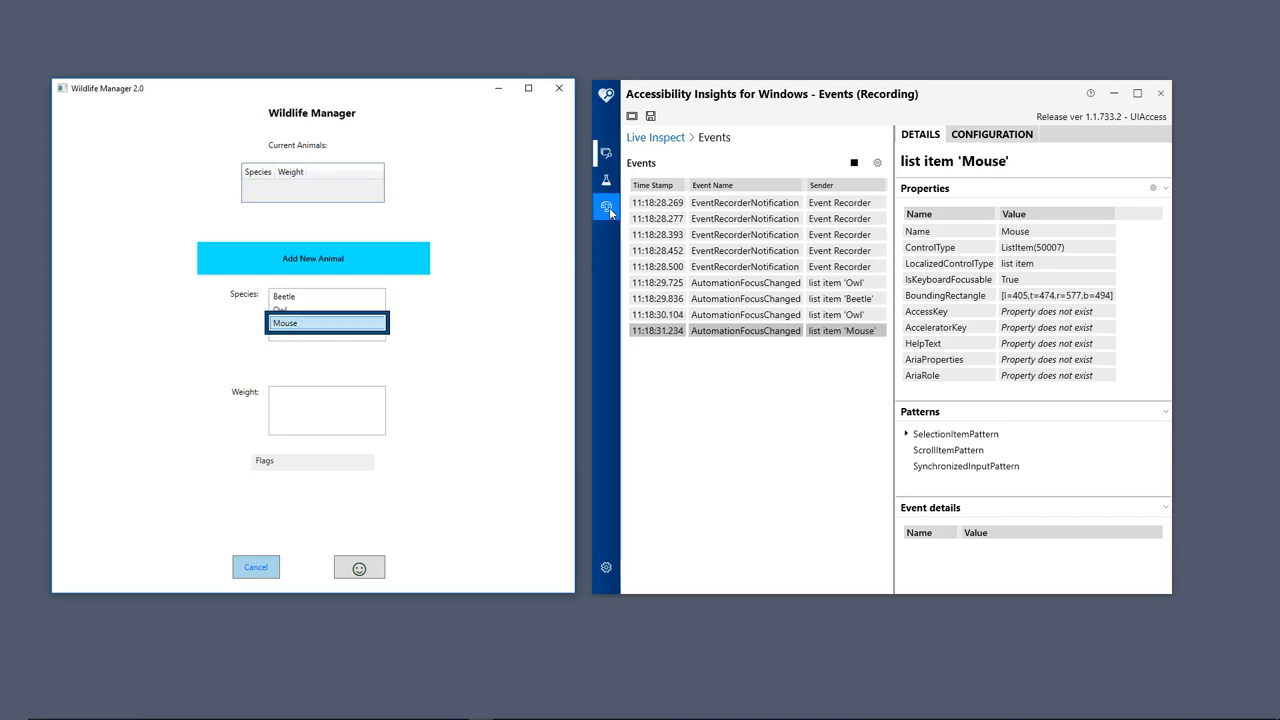
click(606, 206)
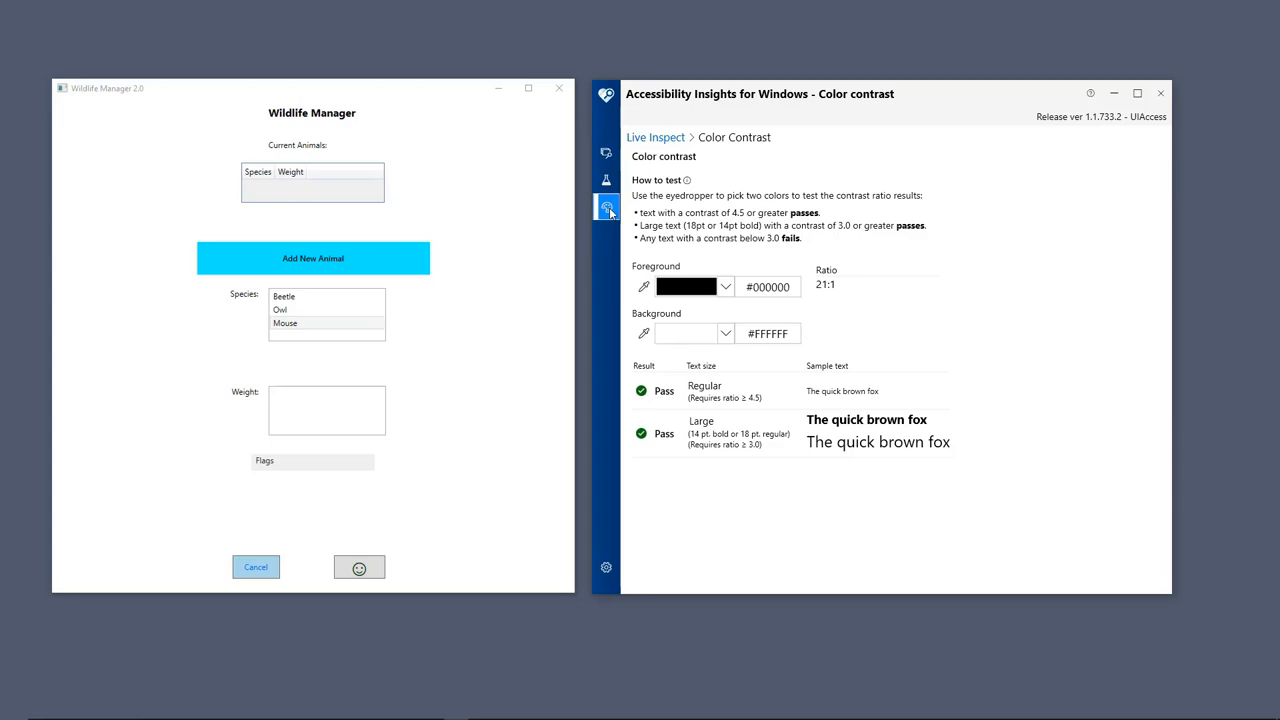